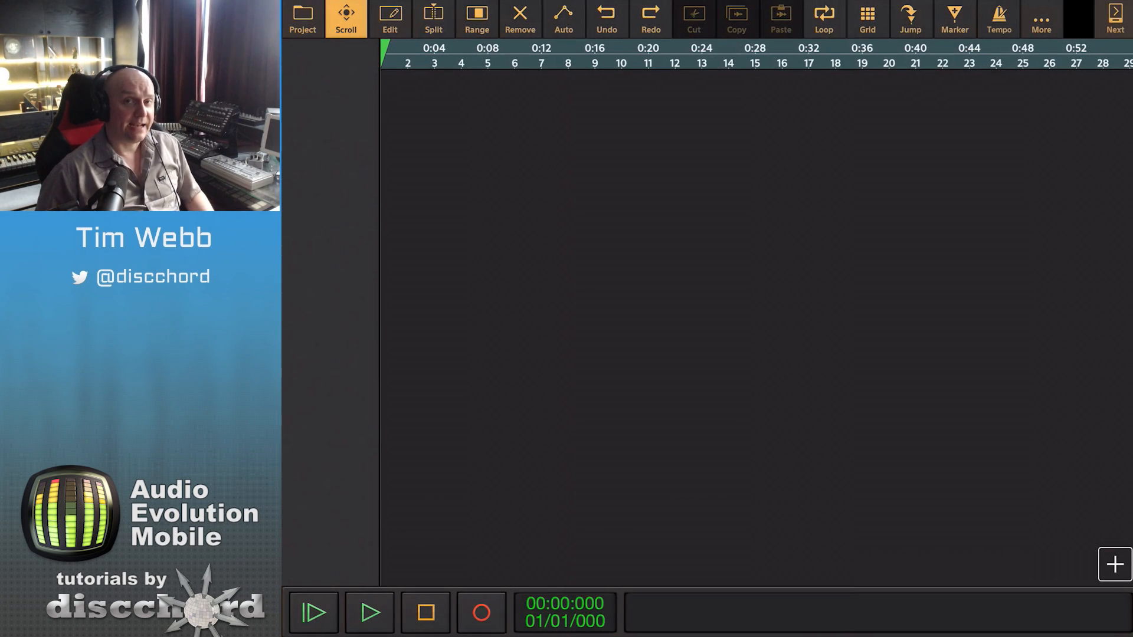
Show the add-track choices over the empty project.
left_click(1111, 564)
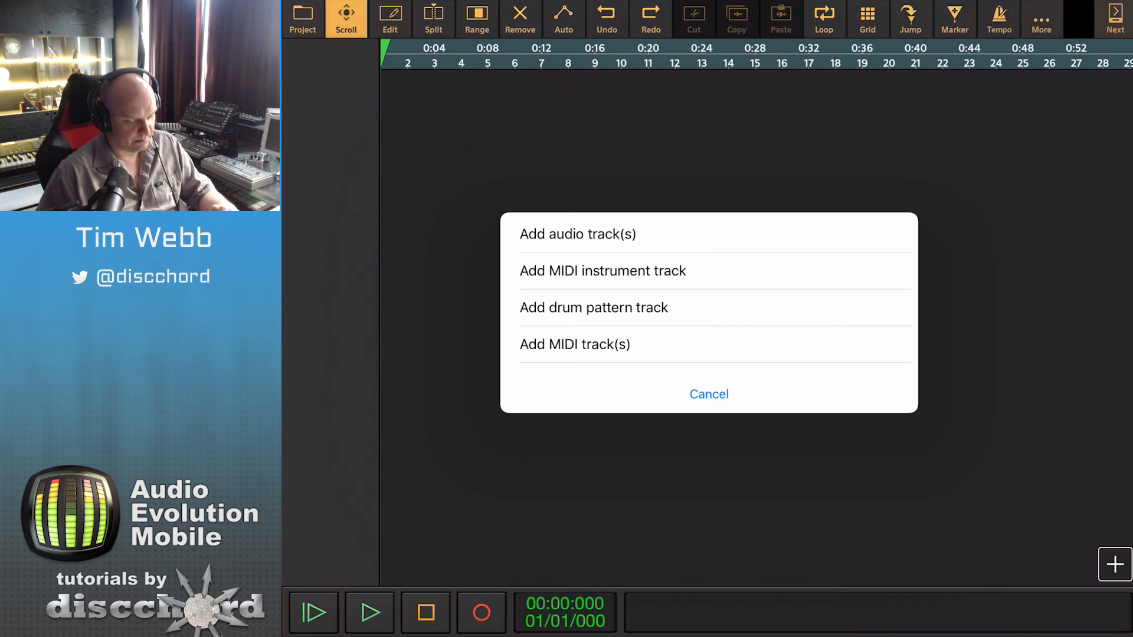
Add a MIDI instrument track and audition FM Electric Piano, Electric Grand and Voice Oohs.
left_click(601, 270)
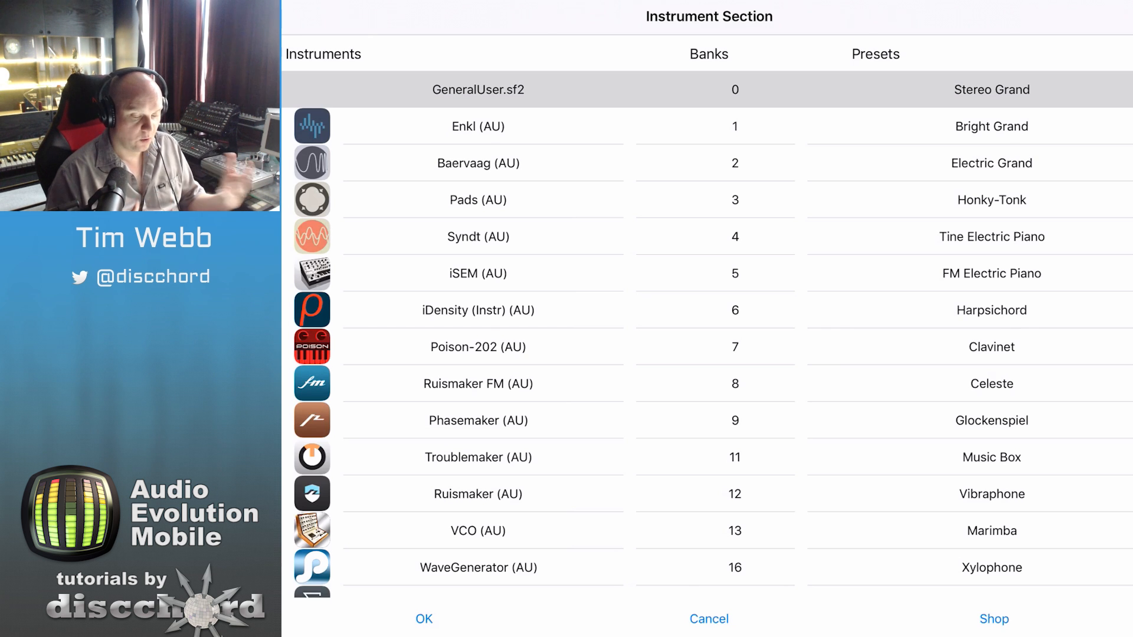
mouse_move(995, 265)
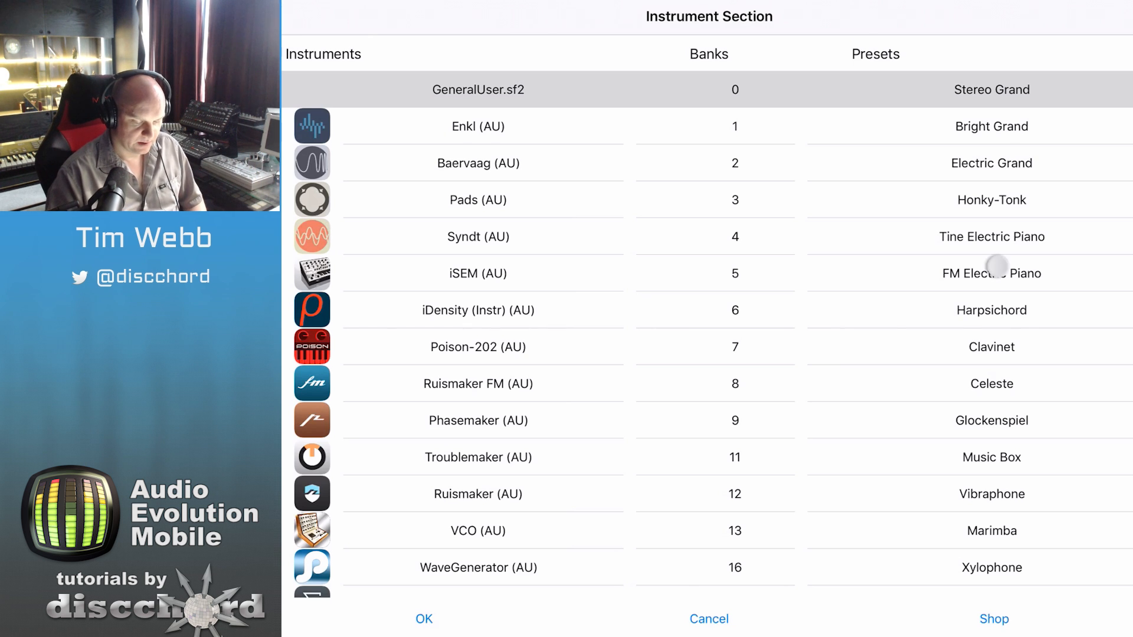
left_click(991, 273)
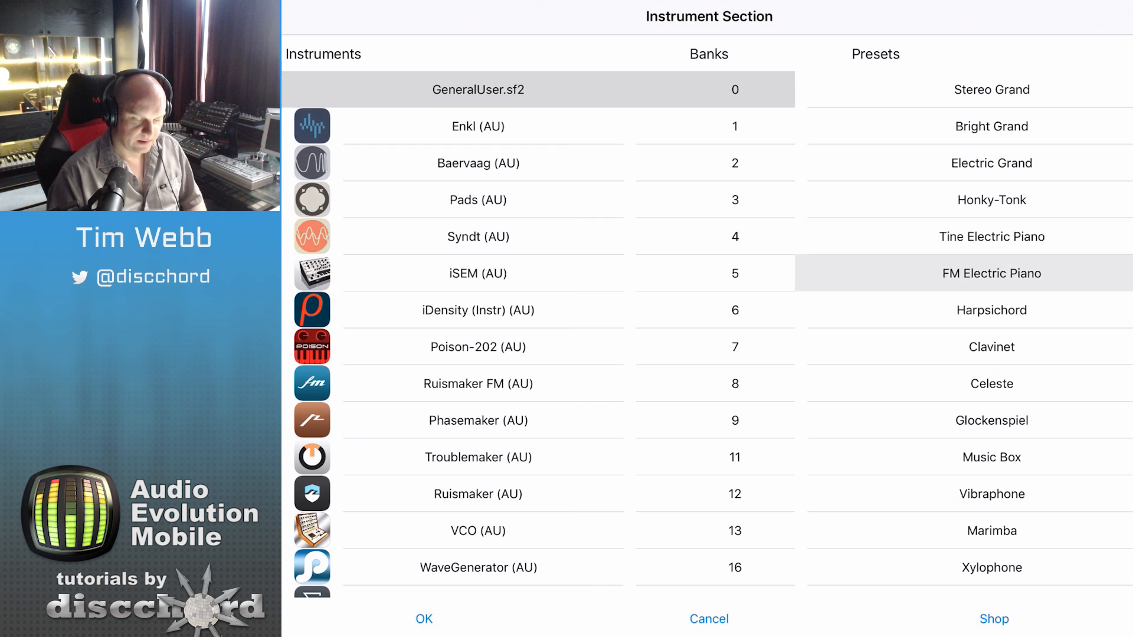
left_click(990, 163)
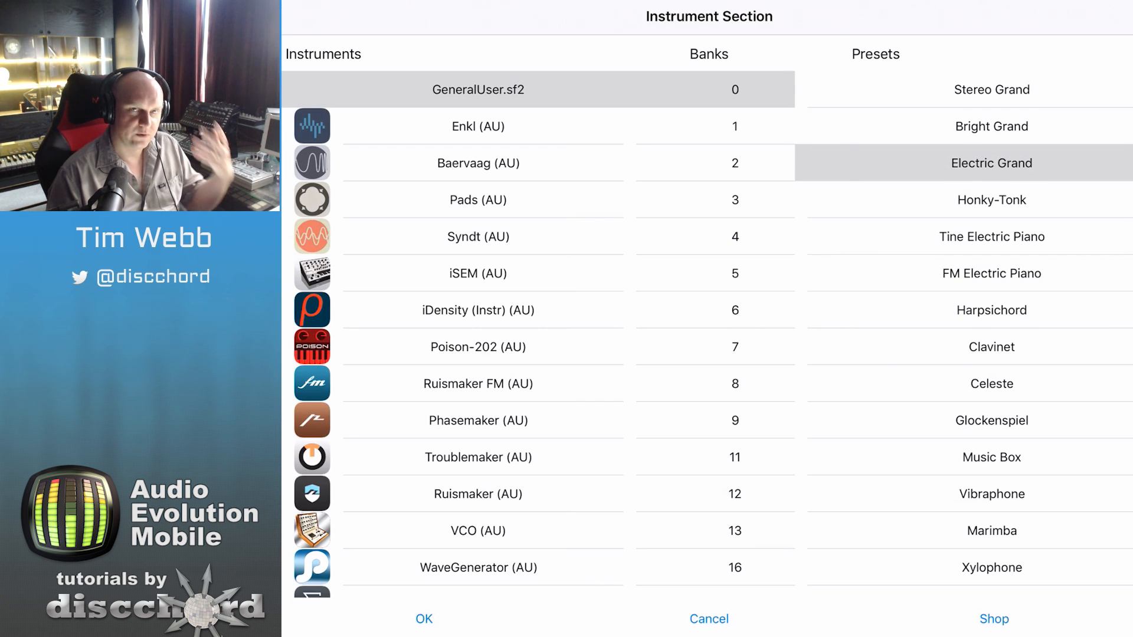
scroll("down", 3)
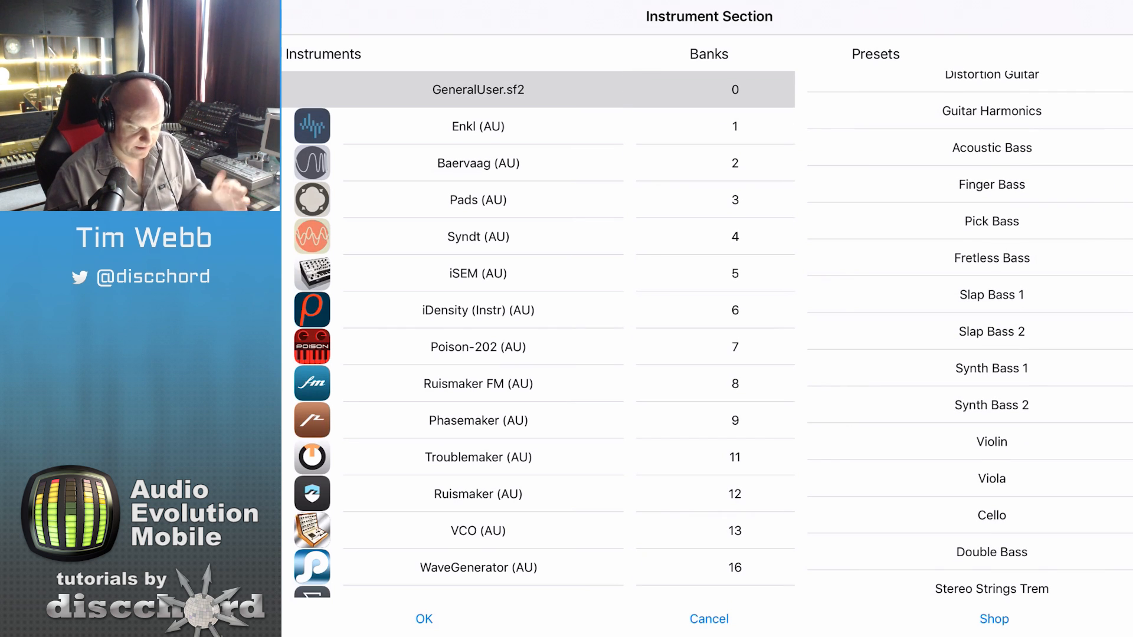
scroll("down", 3)
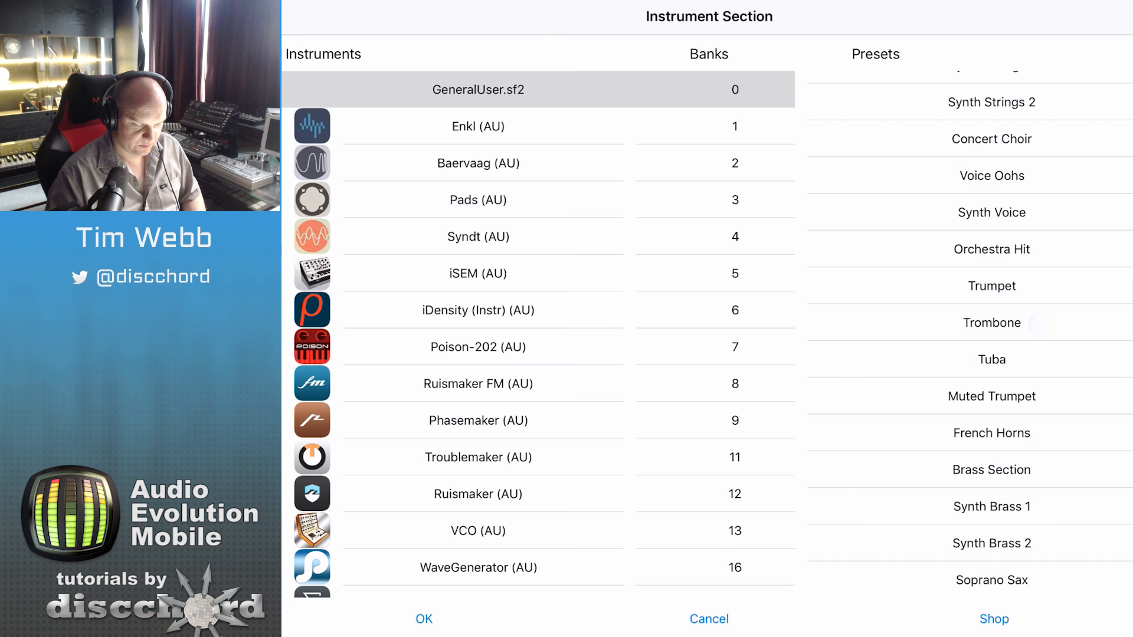
left_click(991, 176)
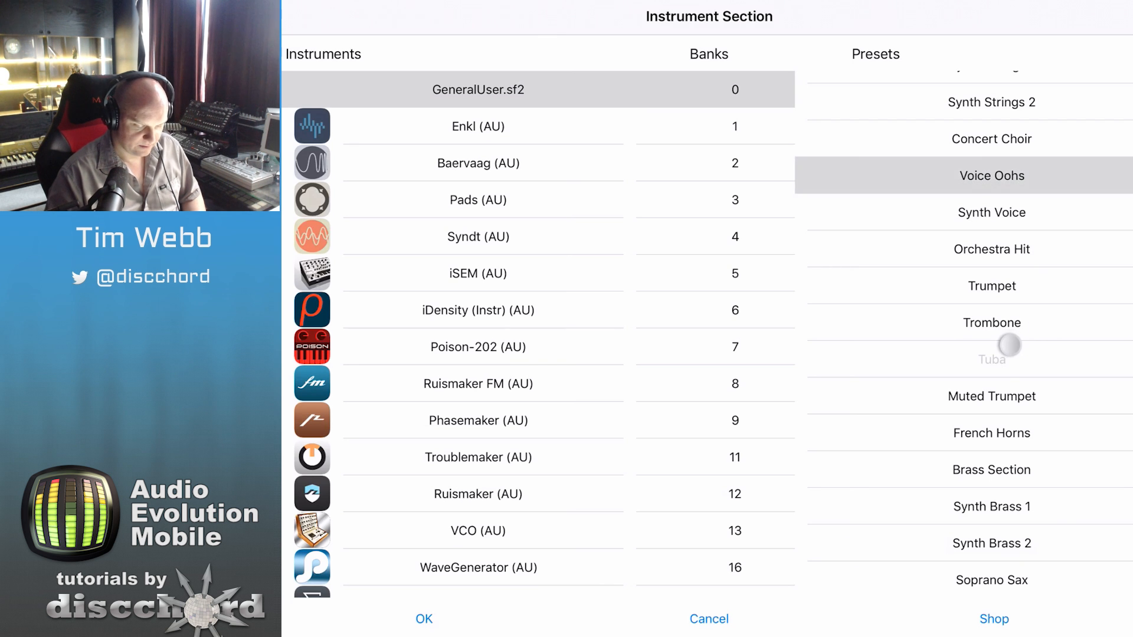
Audition Solo Vox, then choose the 5th Saw Wave preset and confirm it for Track 1.
scroll("down", 3)
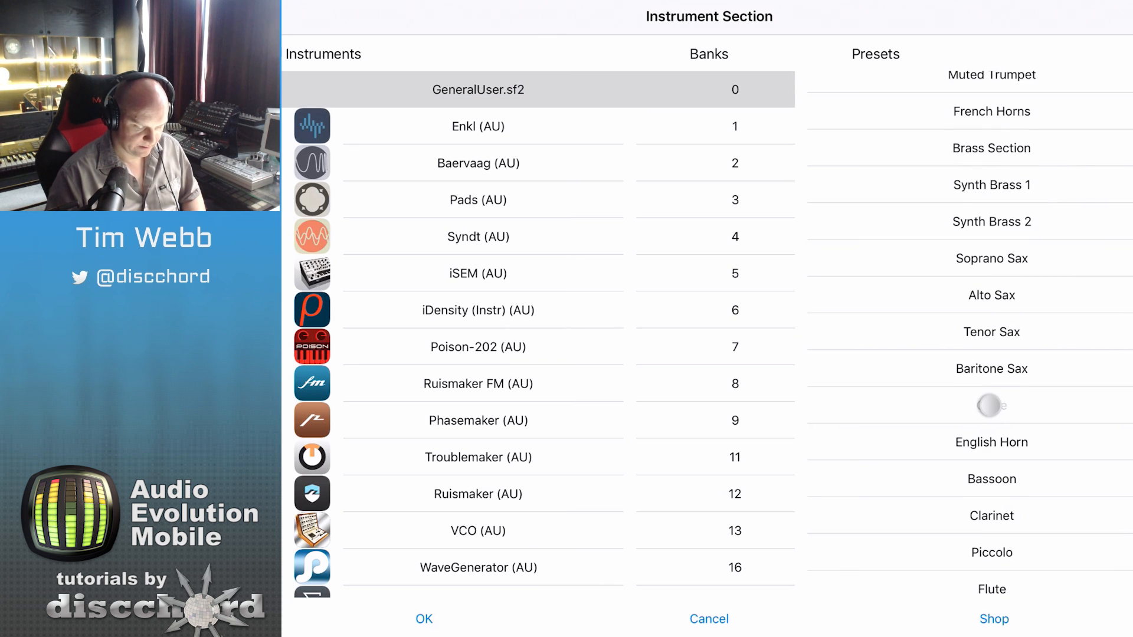
scroll("down", 3)
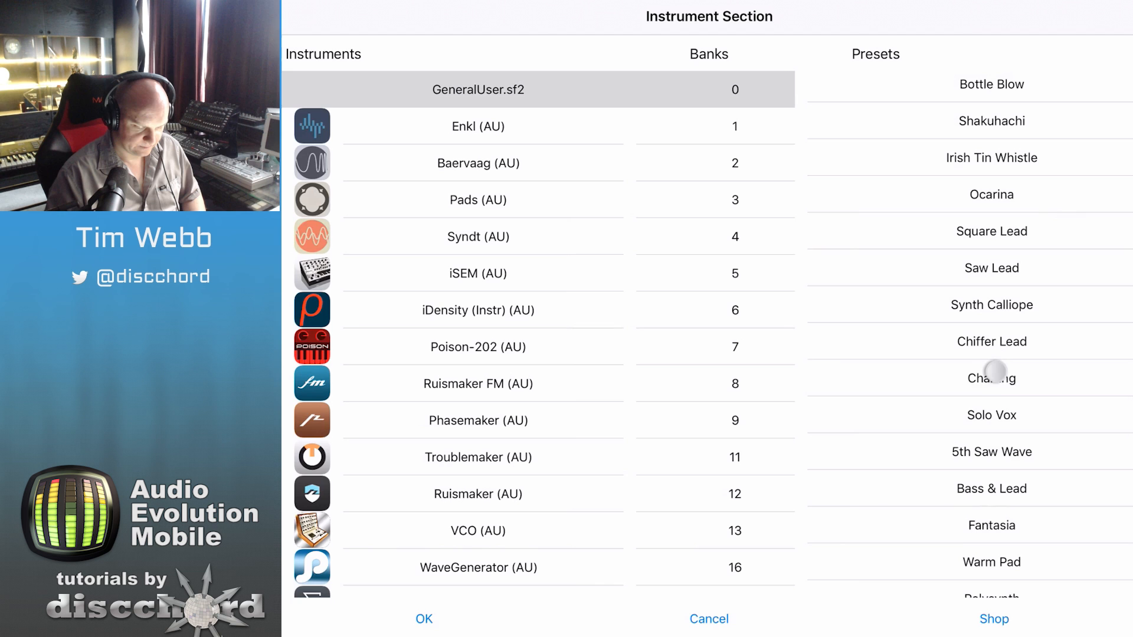
left_click(990, 414)
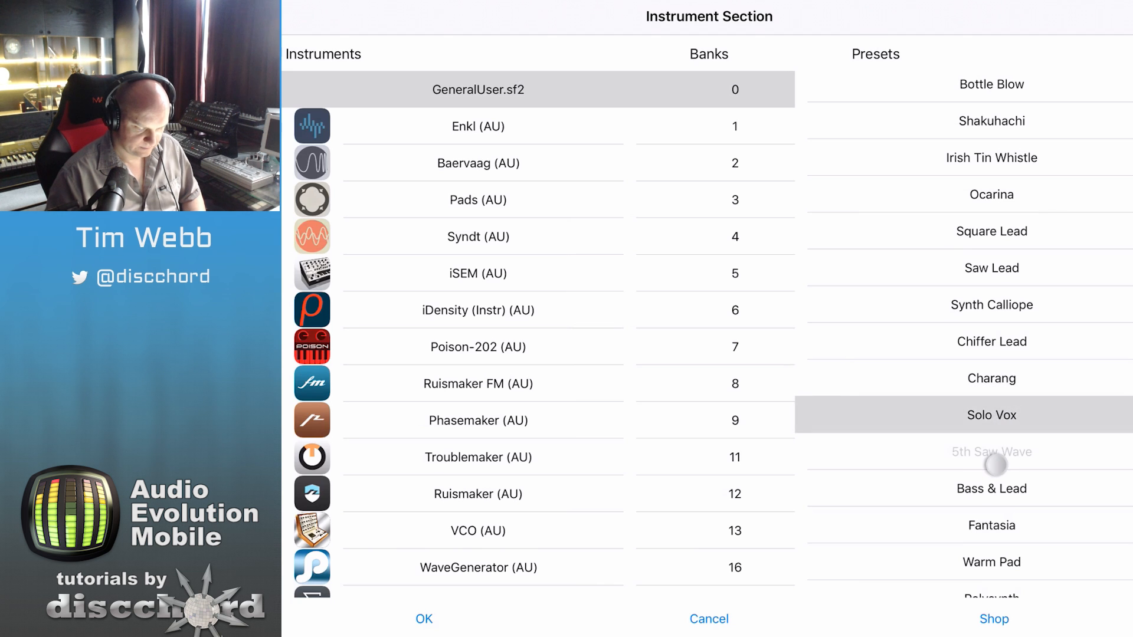
left_click(989, 452)
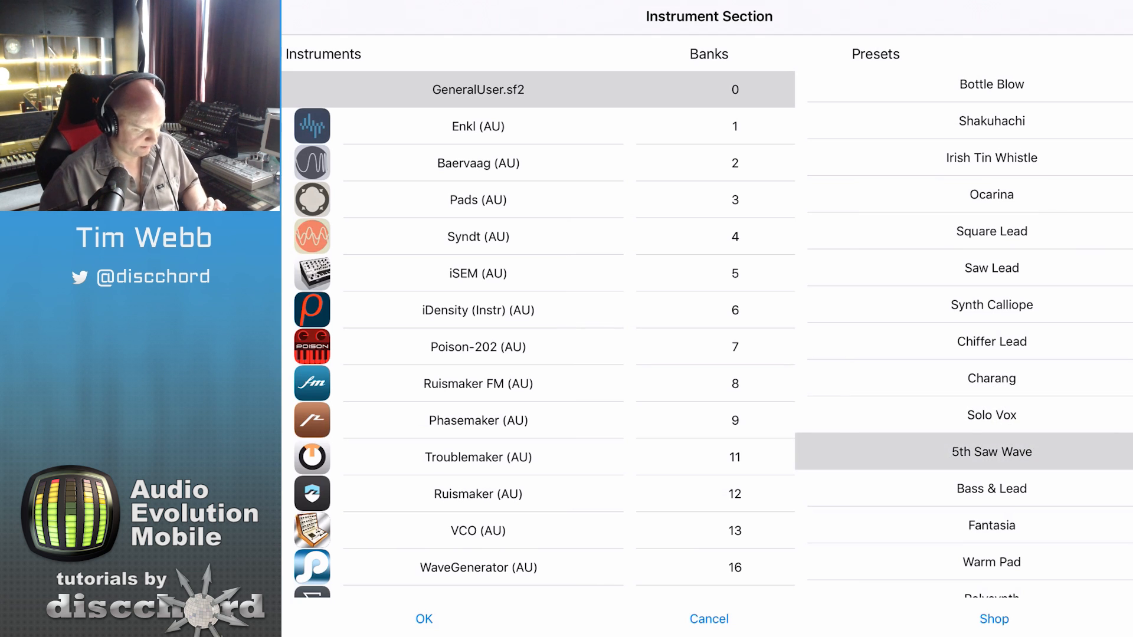
left_click(423, 619)
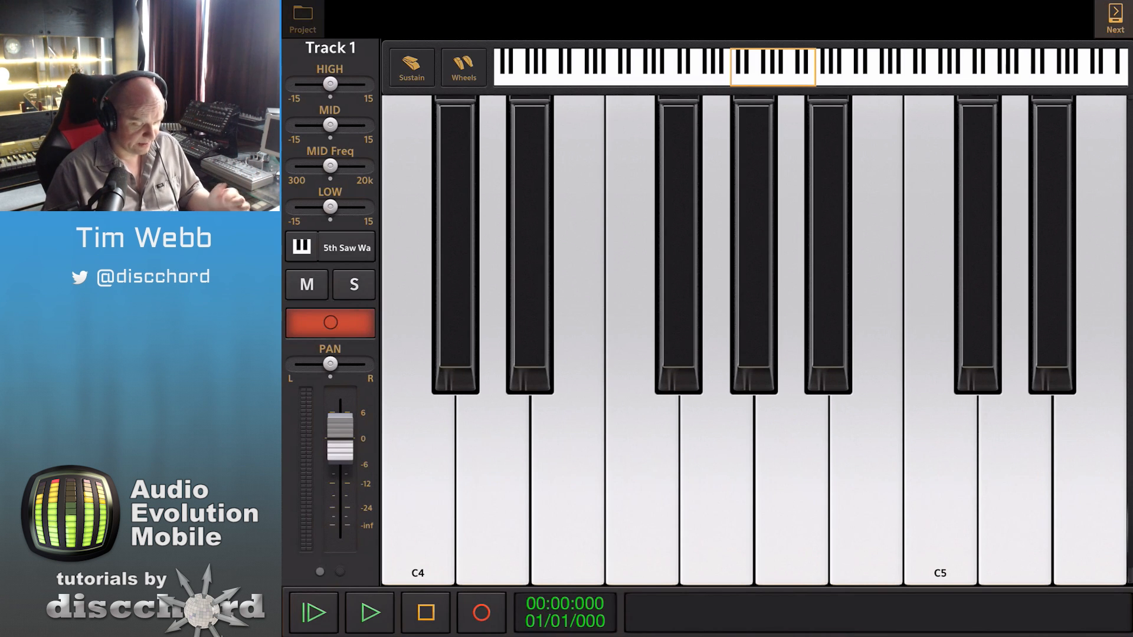
left_click(410, 67)
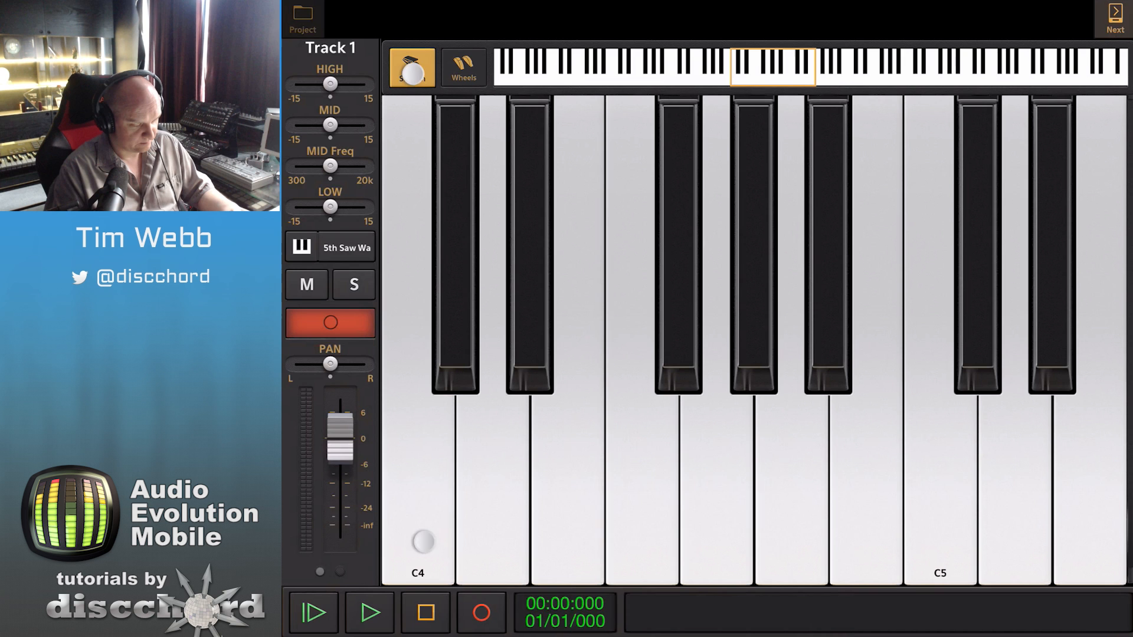
left_click(411, 67)
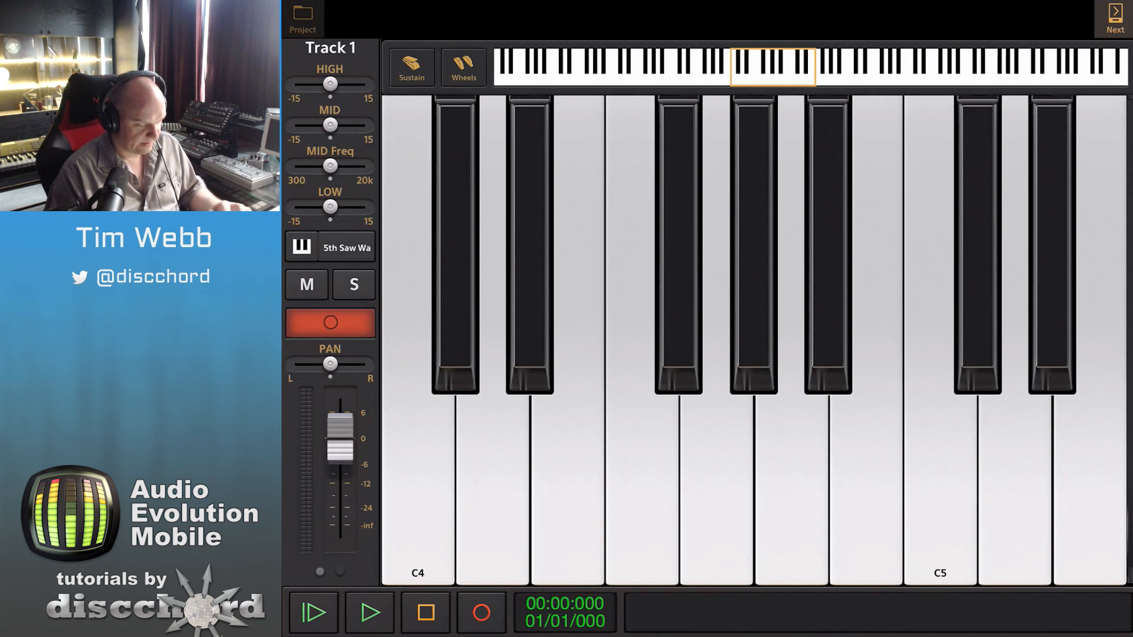
left_click(462, 68)
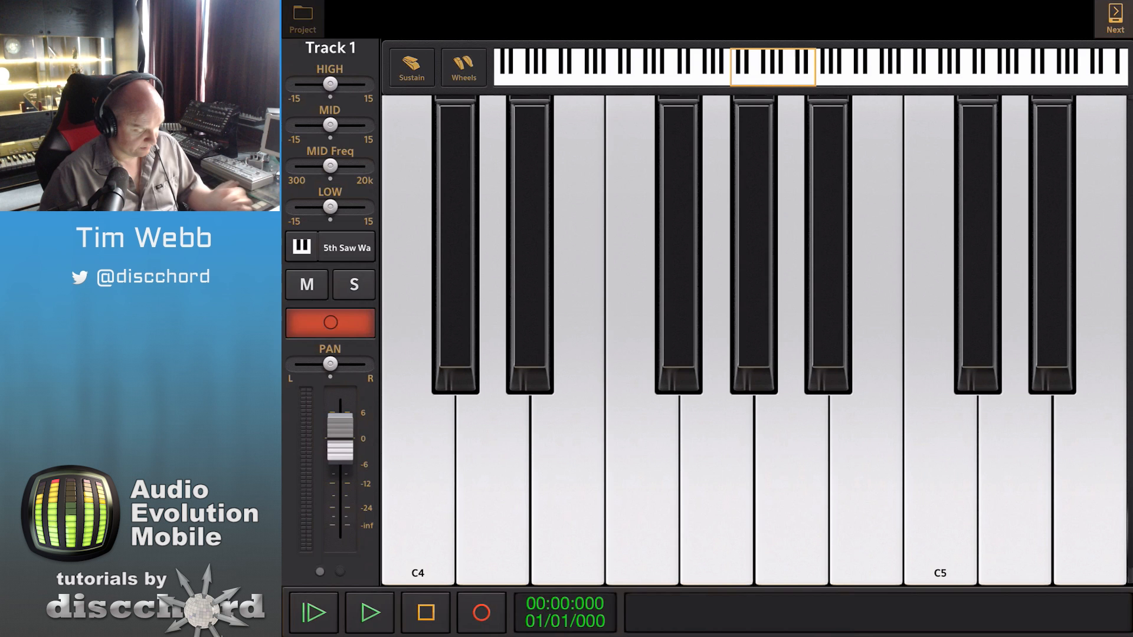
left_click(370, 613)
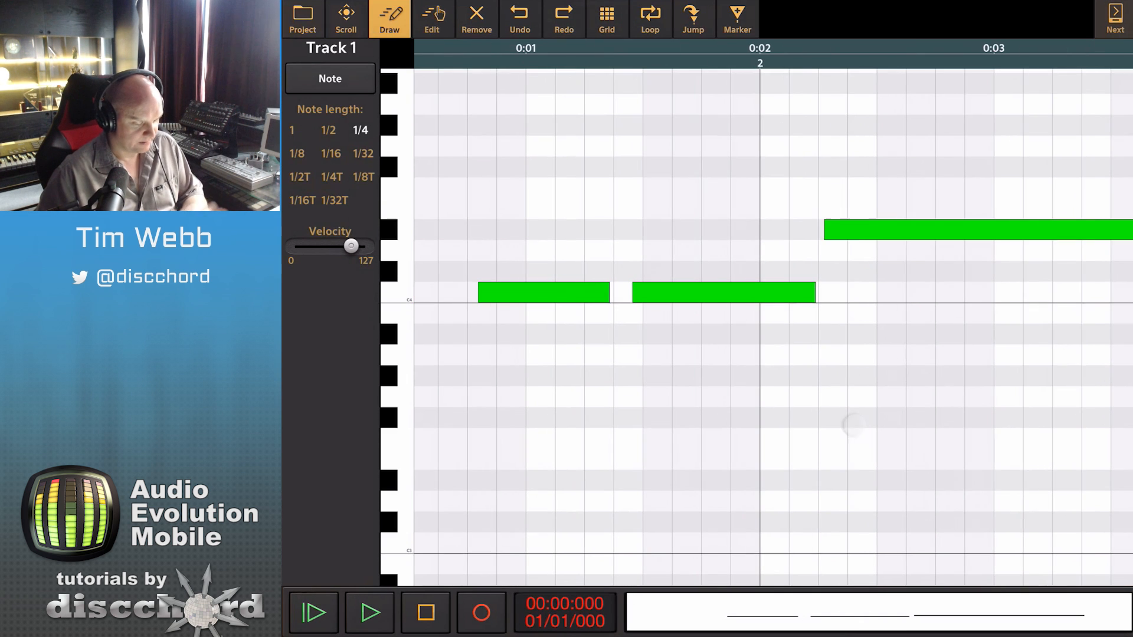
Show Track 1's recorded notes in the piano-roll editor.
left_click(369, 612)
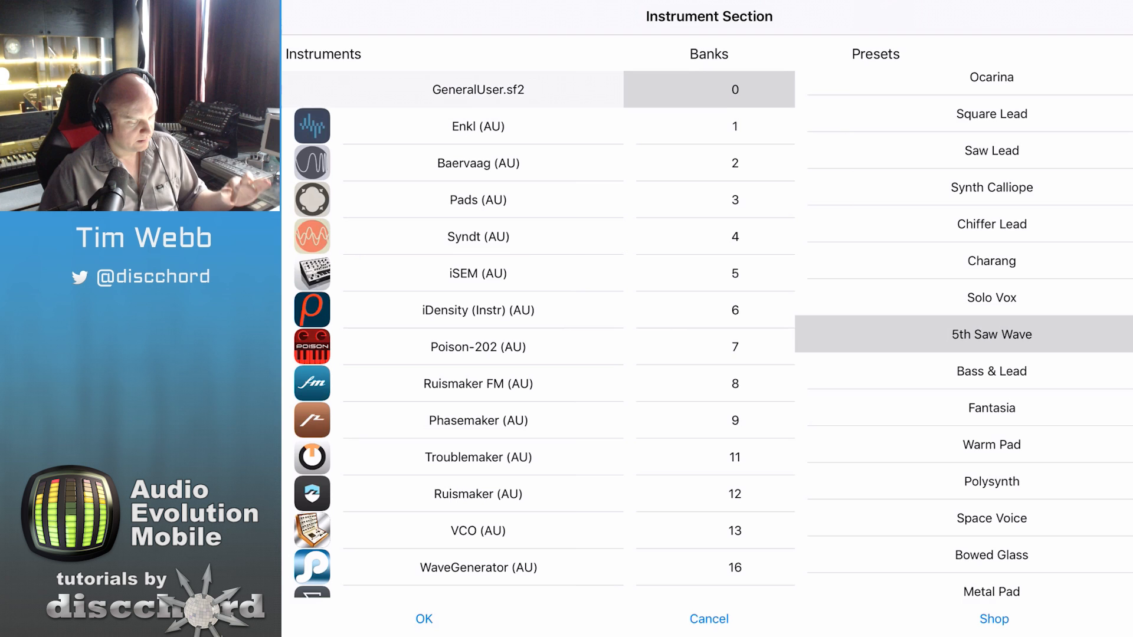
Switch Track 1 to the 808/909 drum kit from bank 128 of GeneralUser.sf2.
left_click(477, 88)
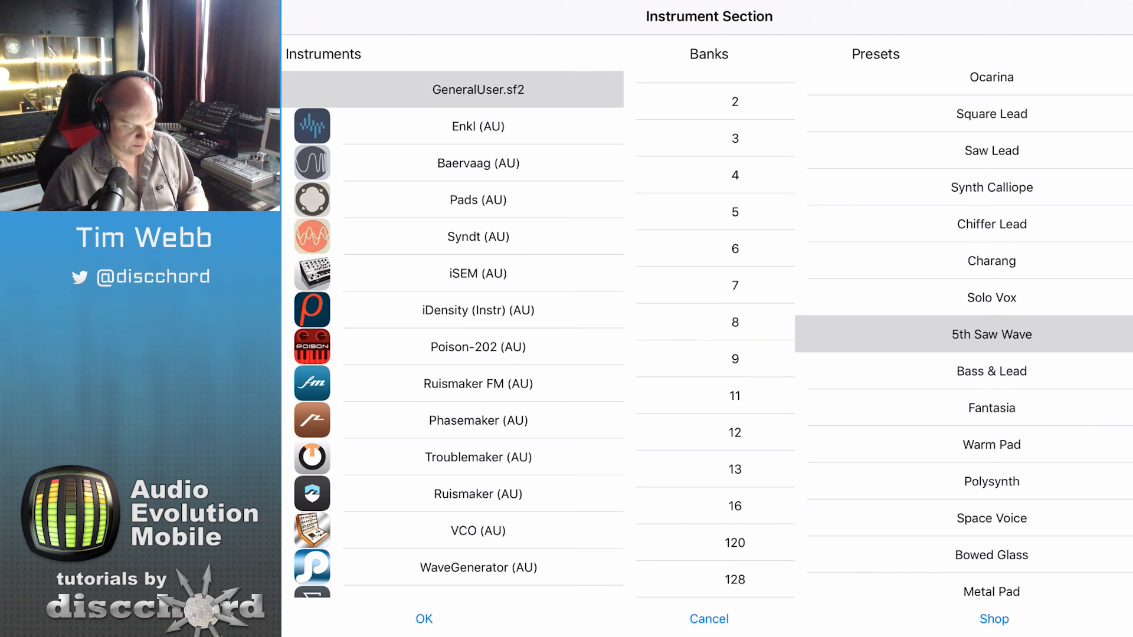
left_click(709, 578)
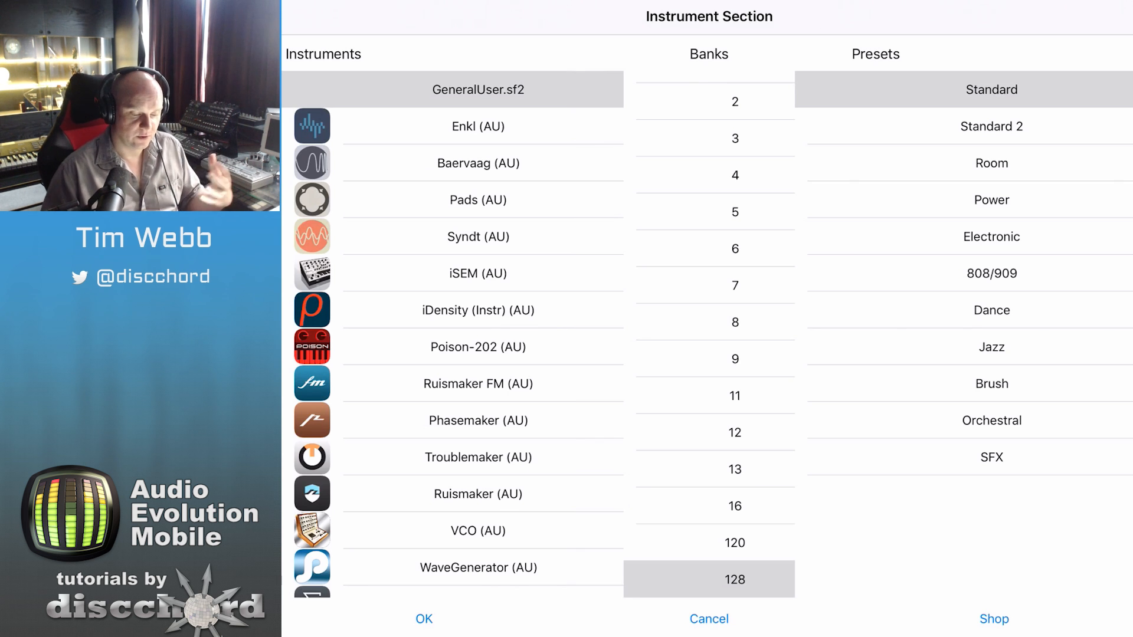
left_click(991, 273)
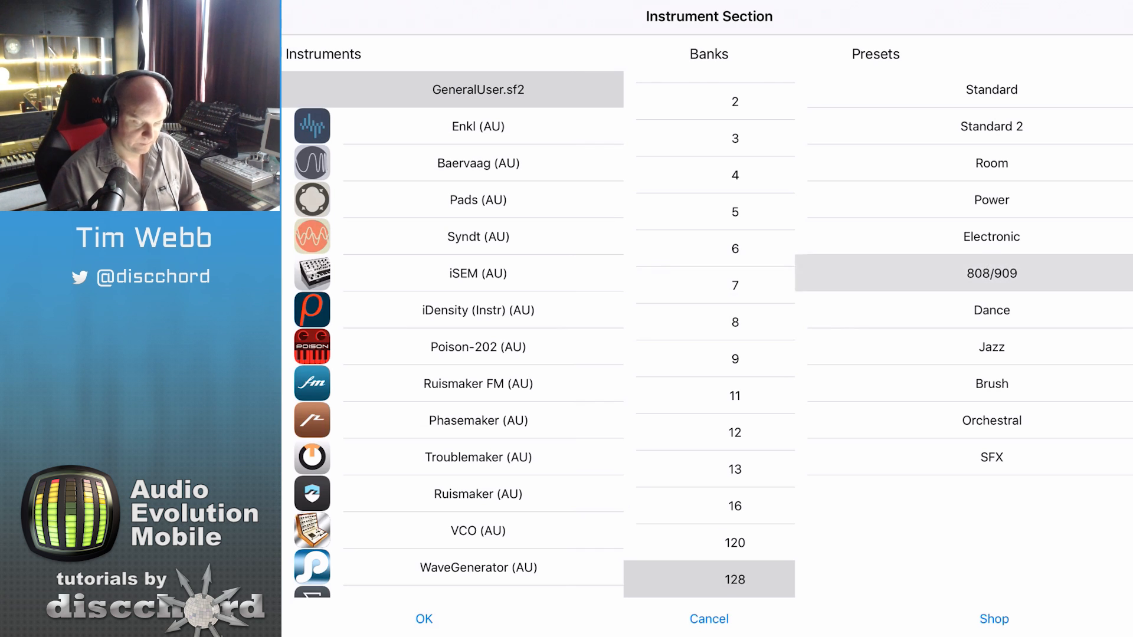
left_click(424, 620)
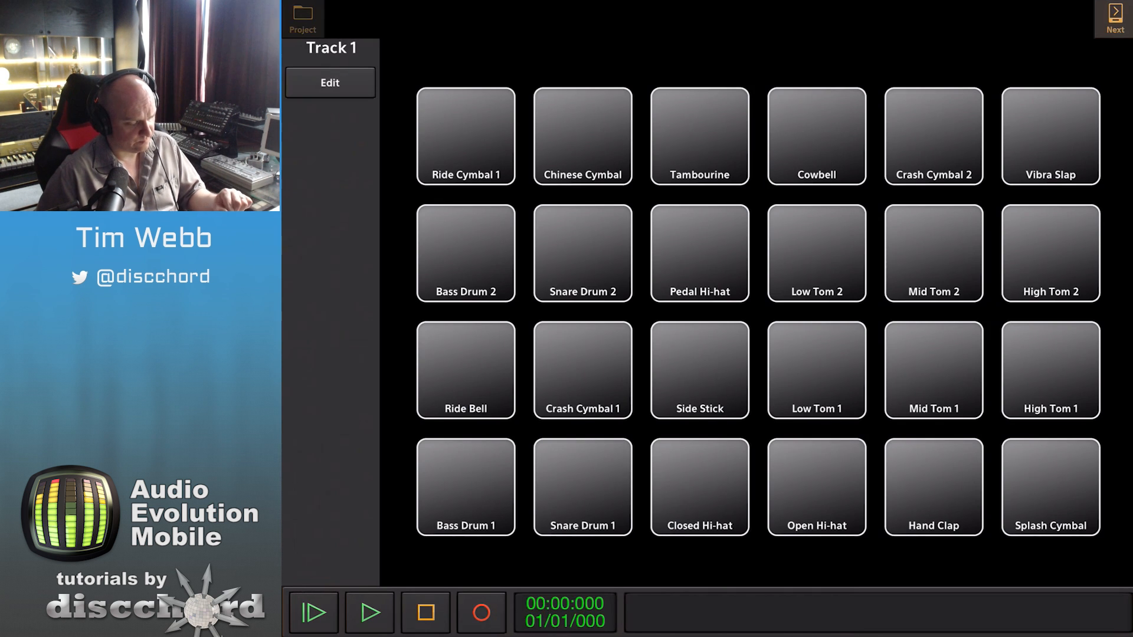
Record Bass Drum 1 and Snare Drum 1 hits from the 808/909 drum pads.
left_click(465, 486)
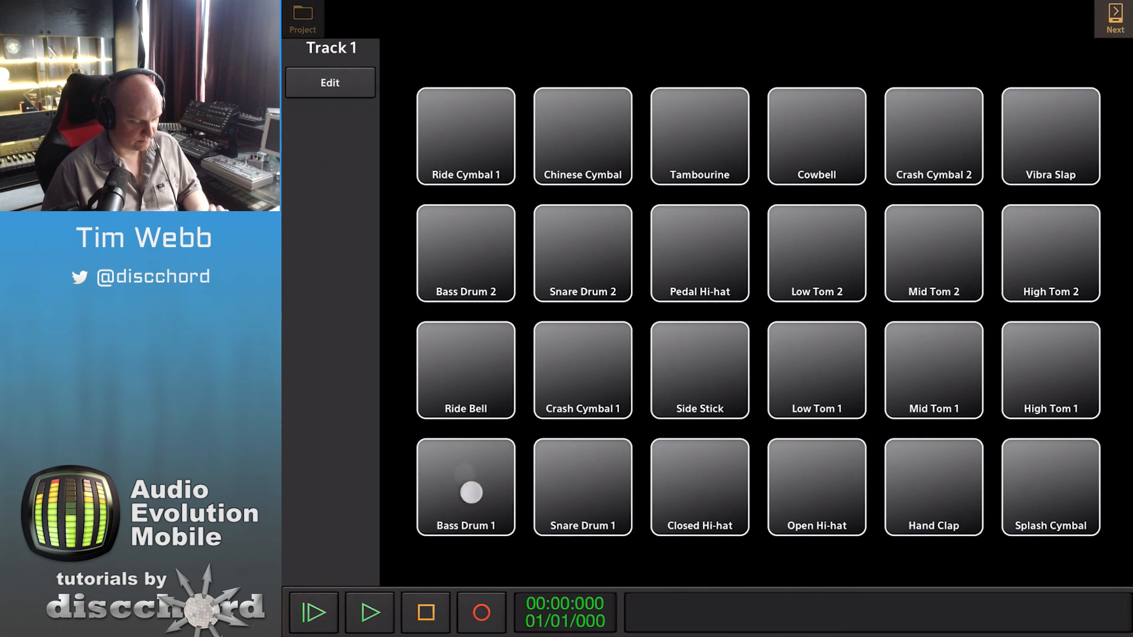
left_click(582, 486)
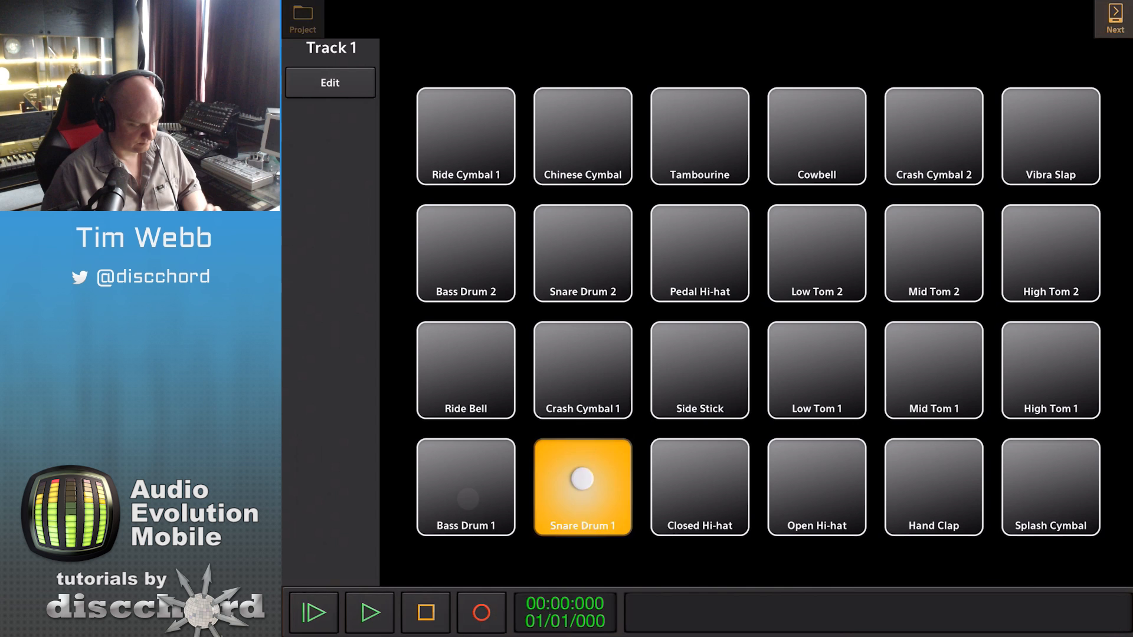
left_click(480, 612)
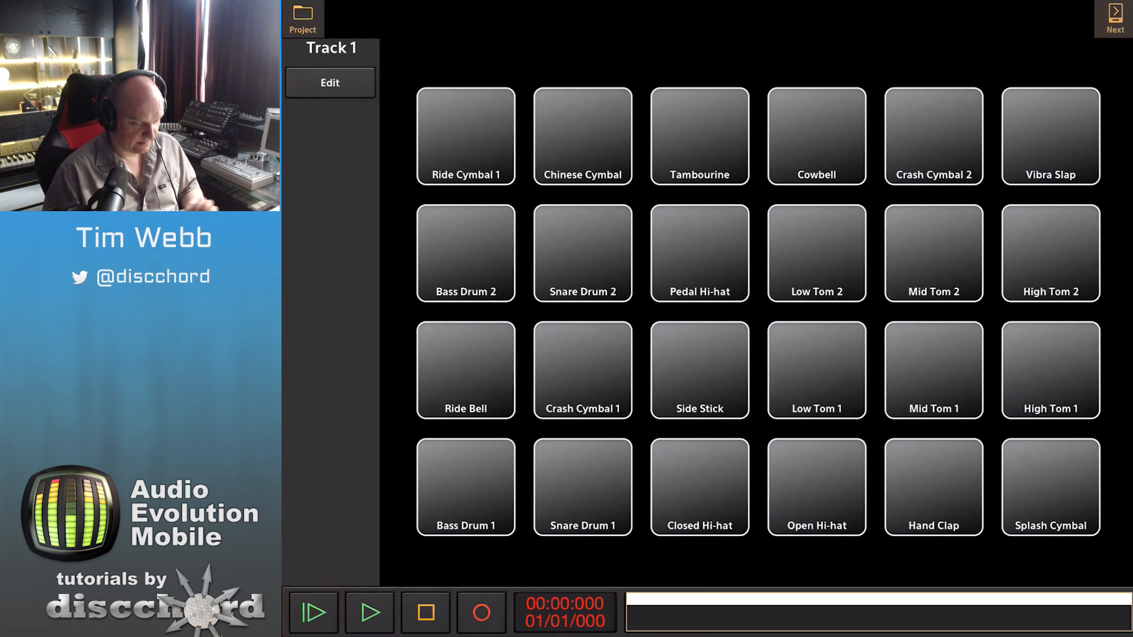
Bring the 808/909 drum region into the note editor from the arrangement.
left_click(329, 83)
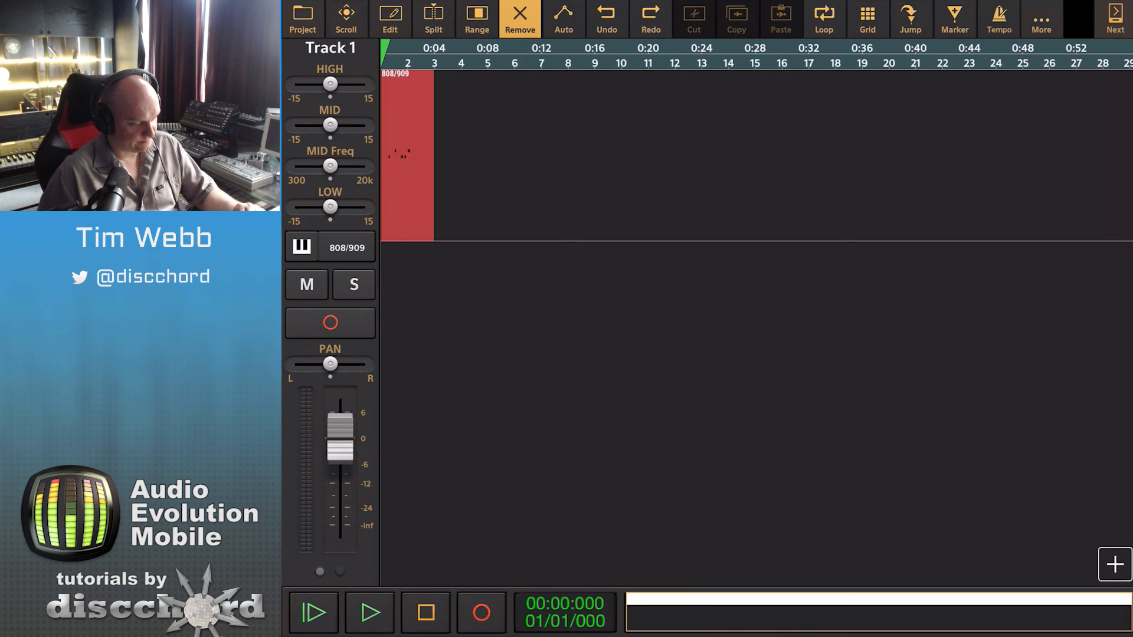
left_click(346, 18)
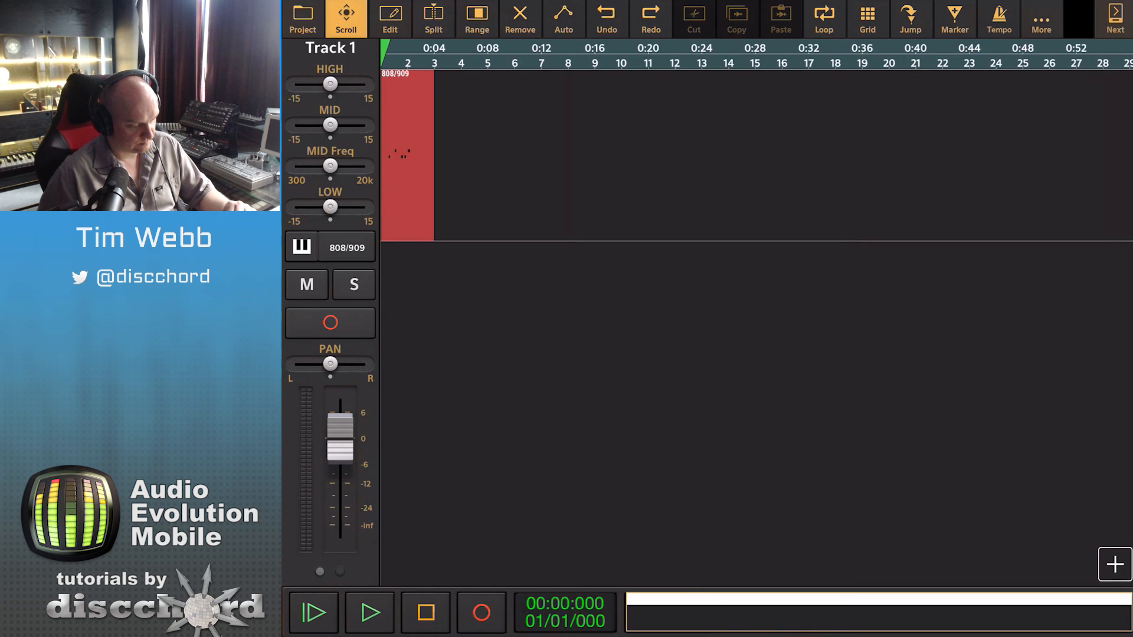
double_click(405, 155)
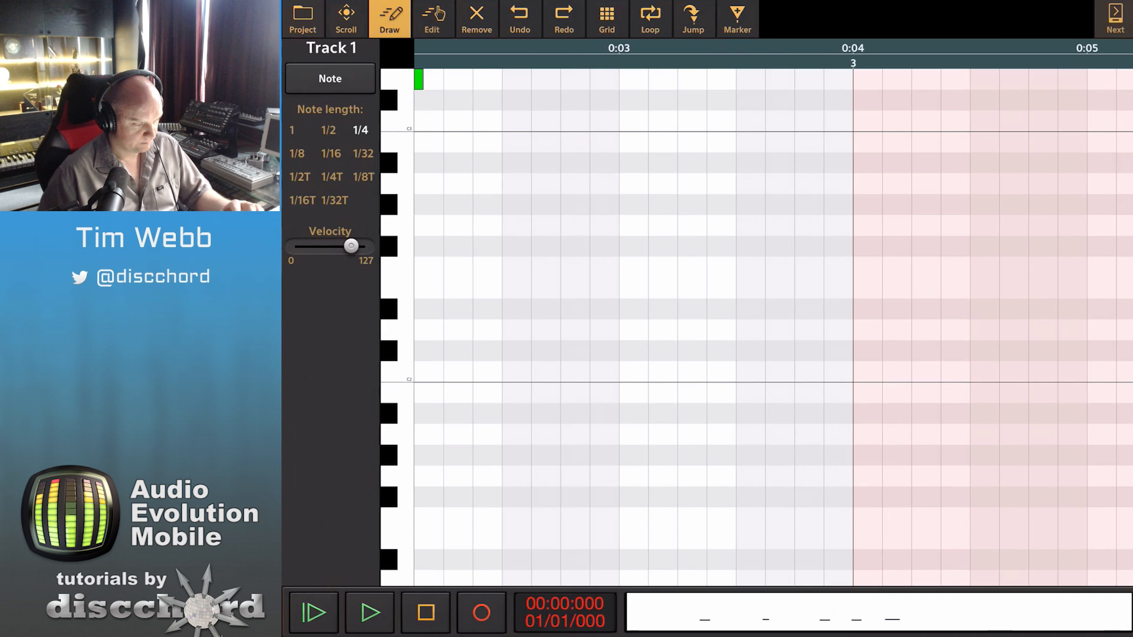
left_click(345, 18)
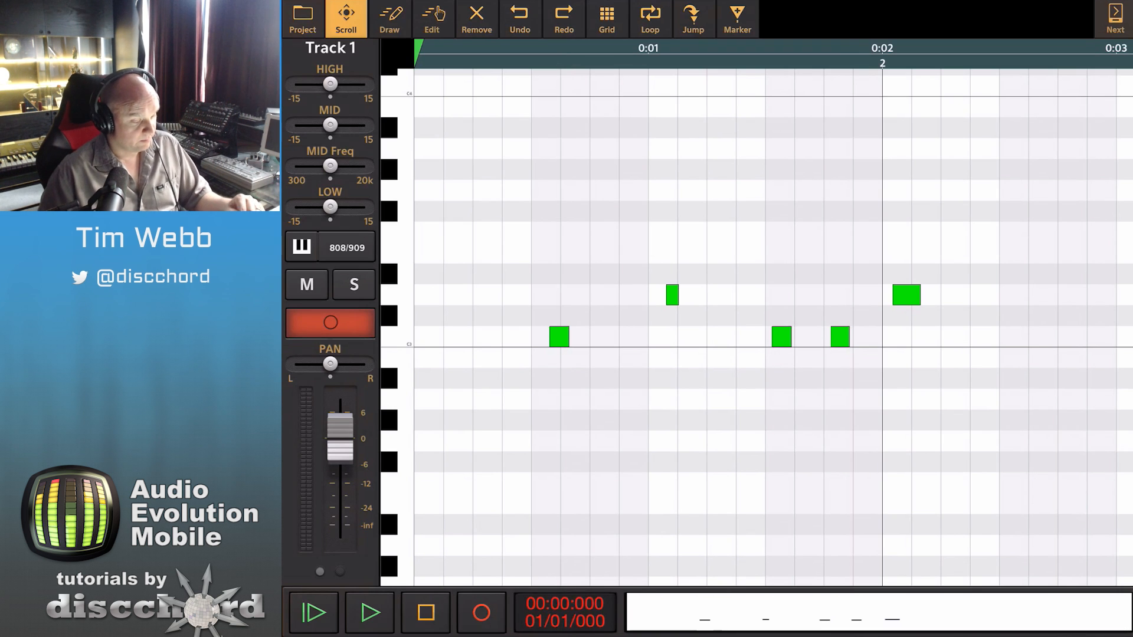
left_click(431, 14)
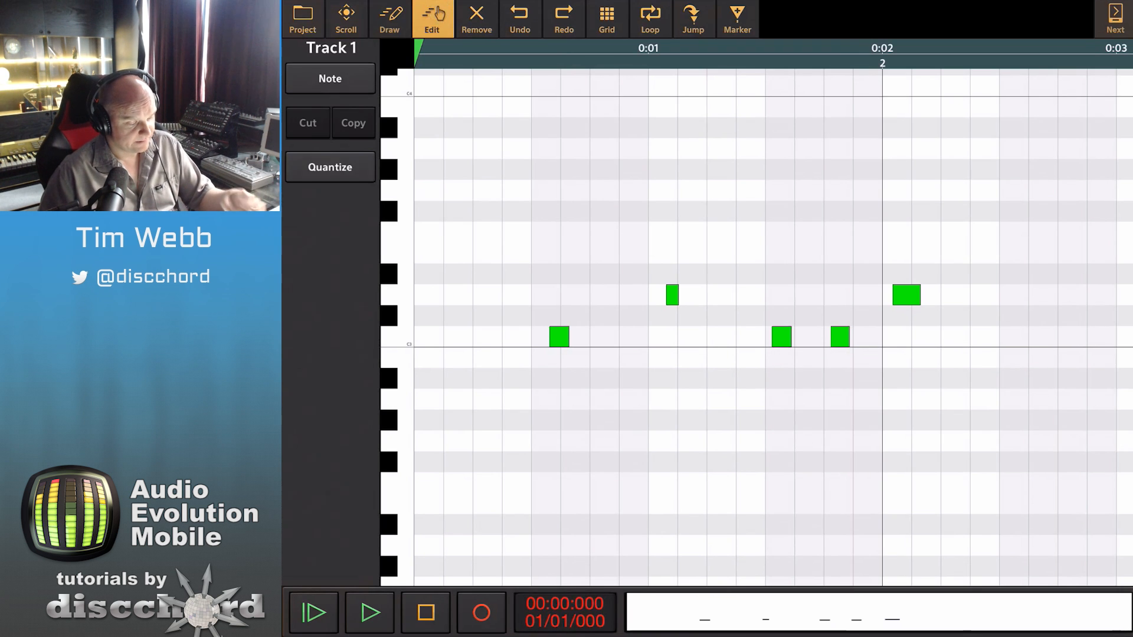
Quantize all drum events in the clip to whole 1-beat positions.
left_click(329, 166)
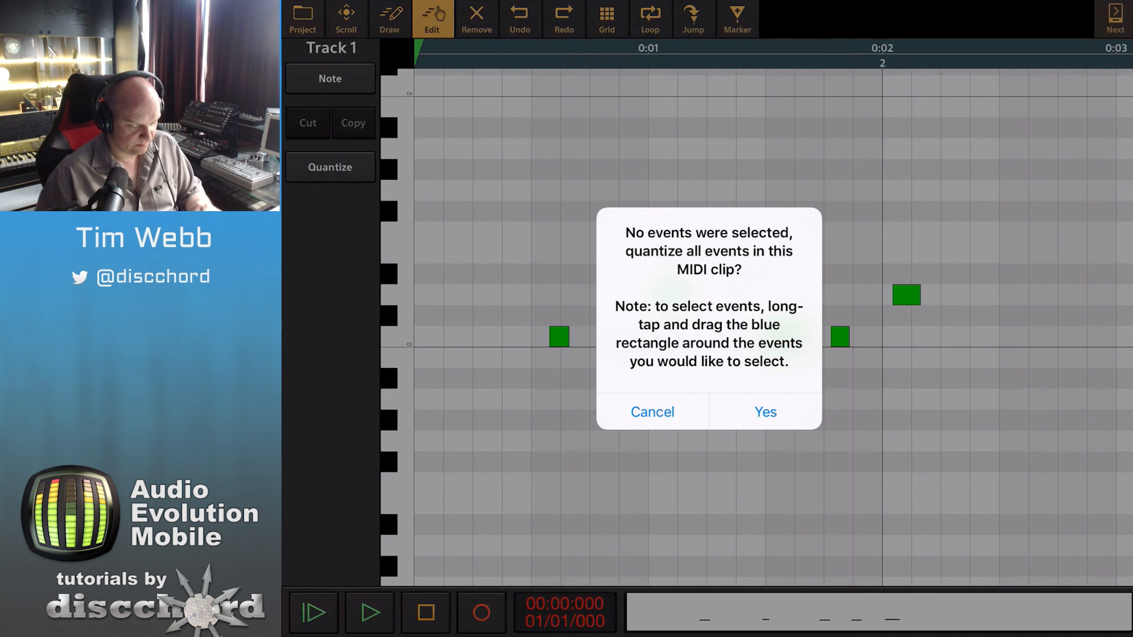
left_click(764, 412)
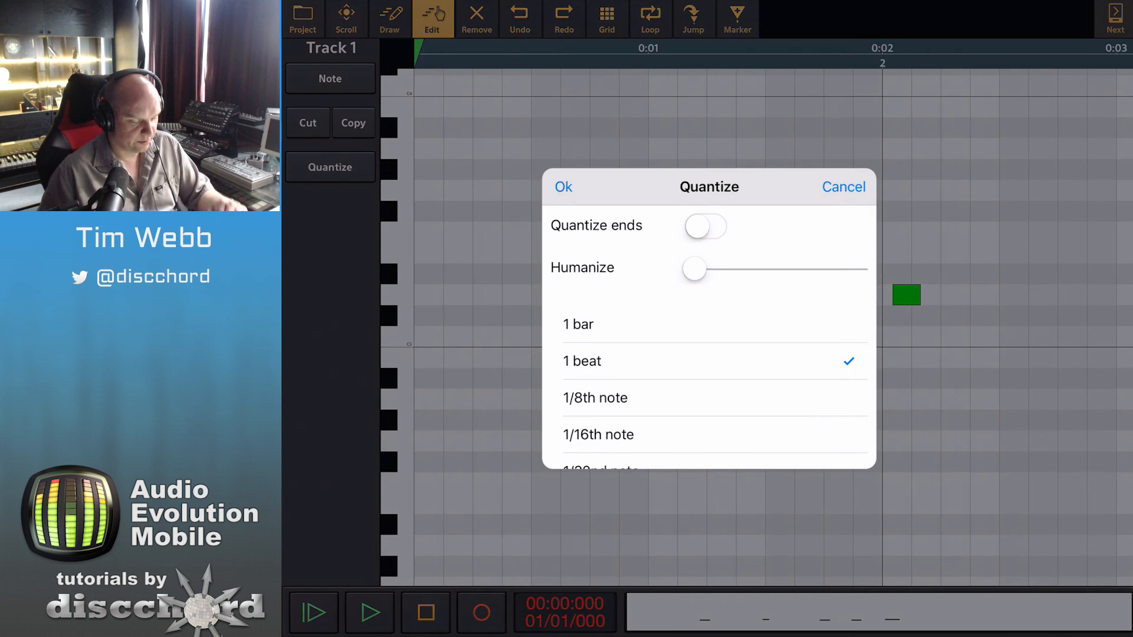
left_click(563, 187)
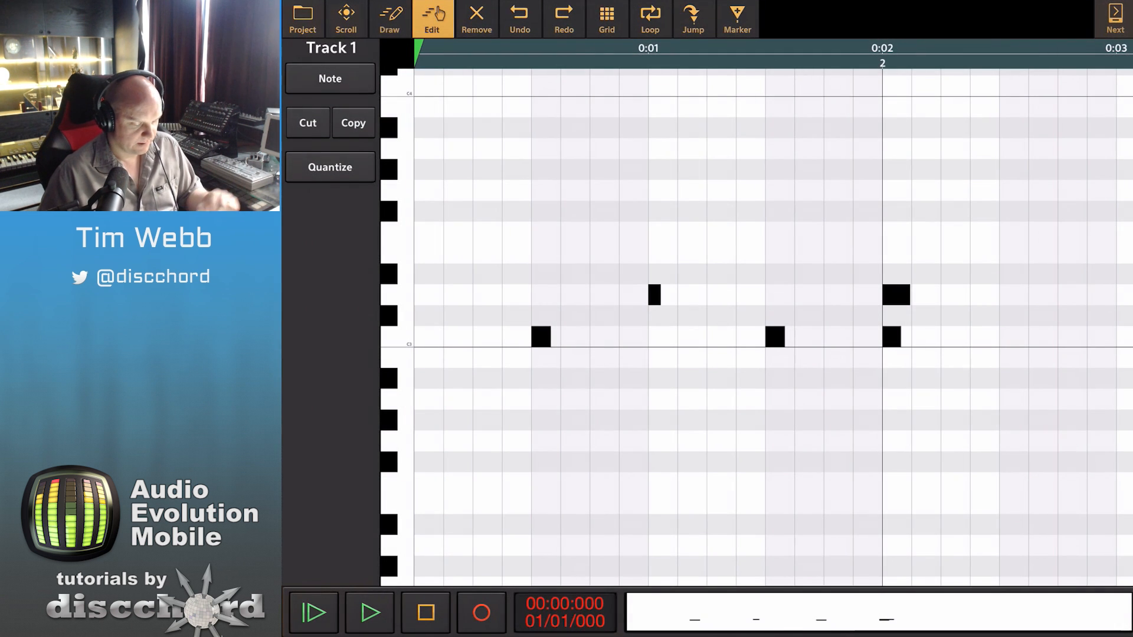
scroll("down", 3)
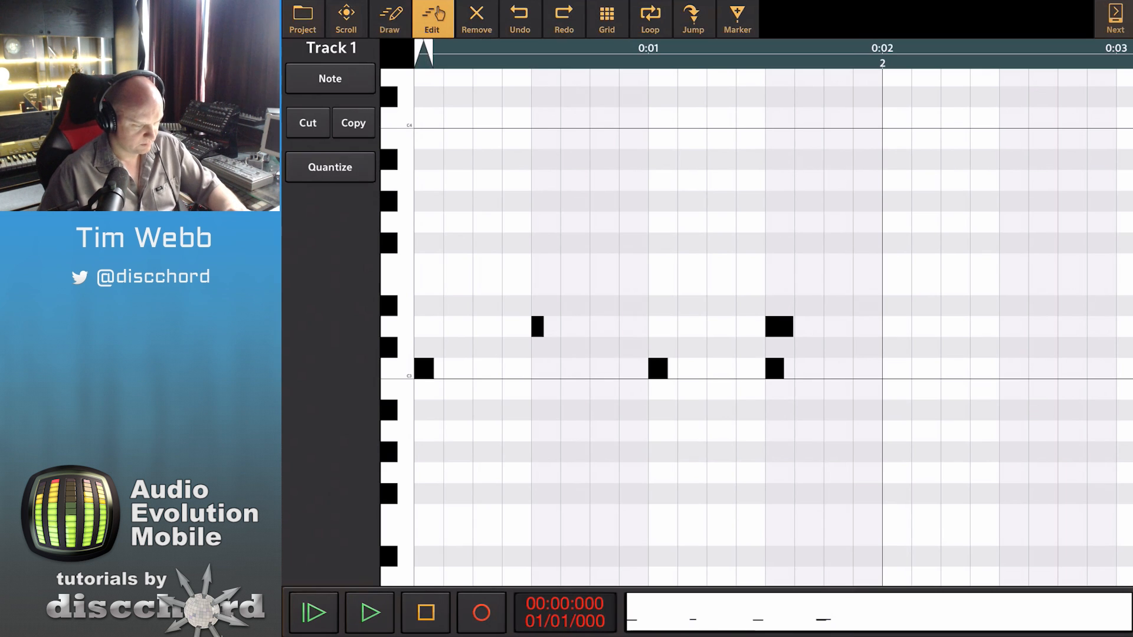
Loop the first bar and draw an extra kick note after beat three.
left_click(368, 612)
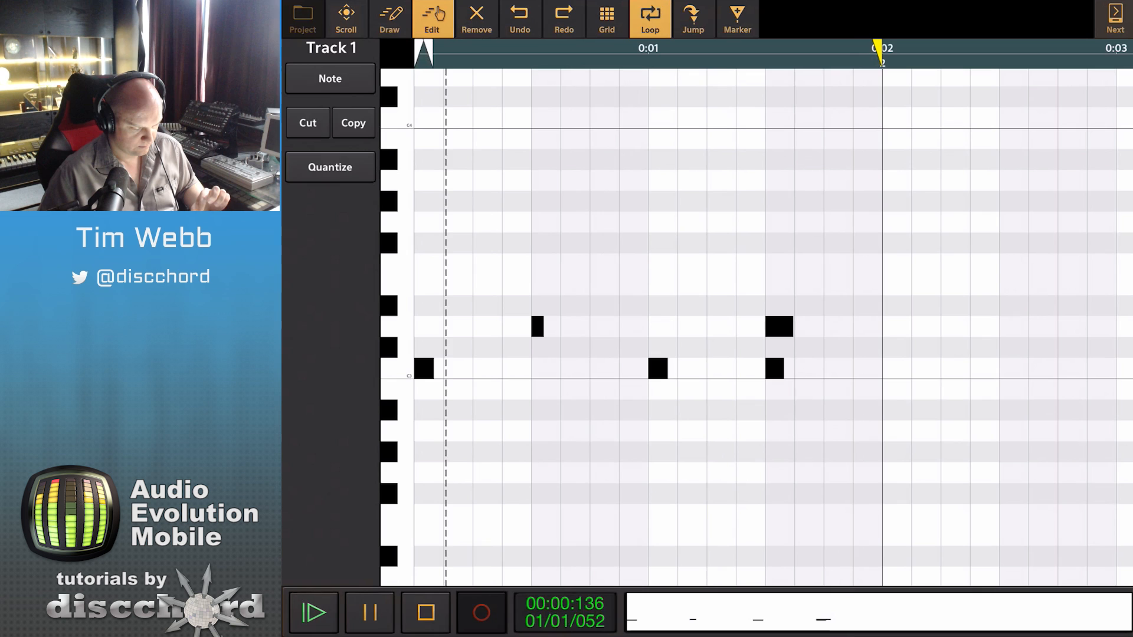
left_click(425, 612)
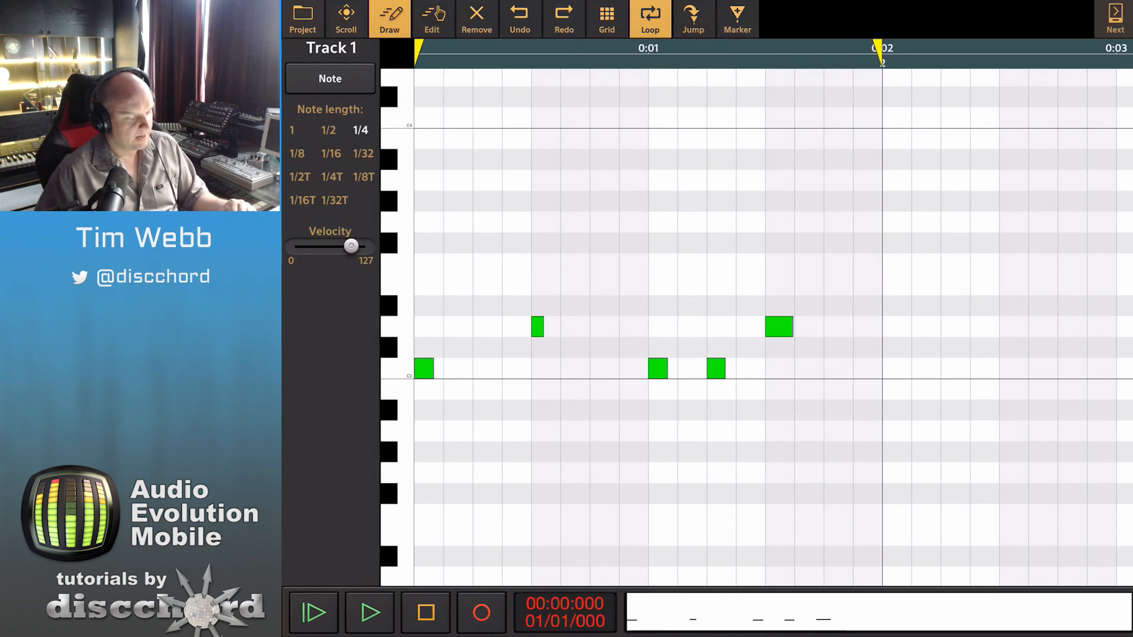
Draw 1/16 hi-hat notes along the upper rows and return to the track overview.
left_click(329, 153)
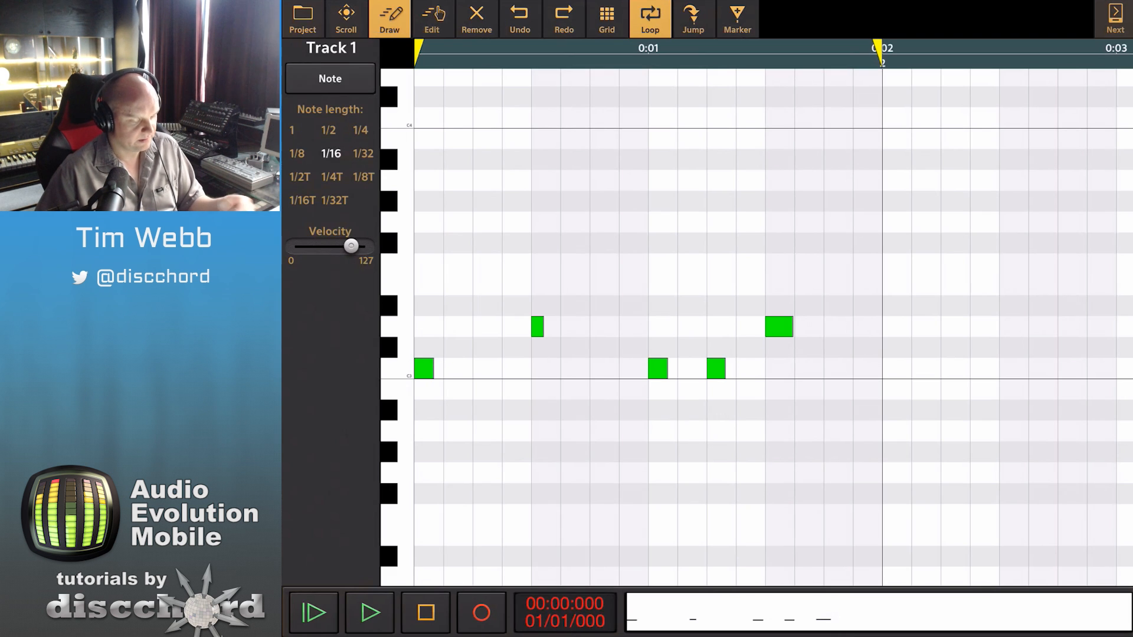
left_click(428, 243)
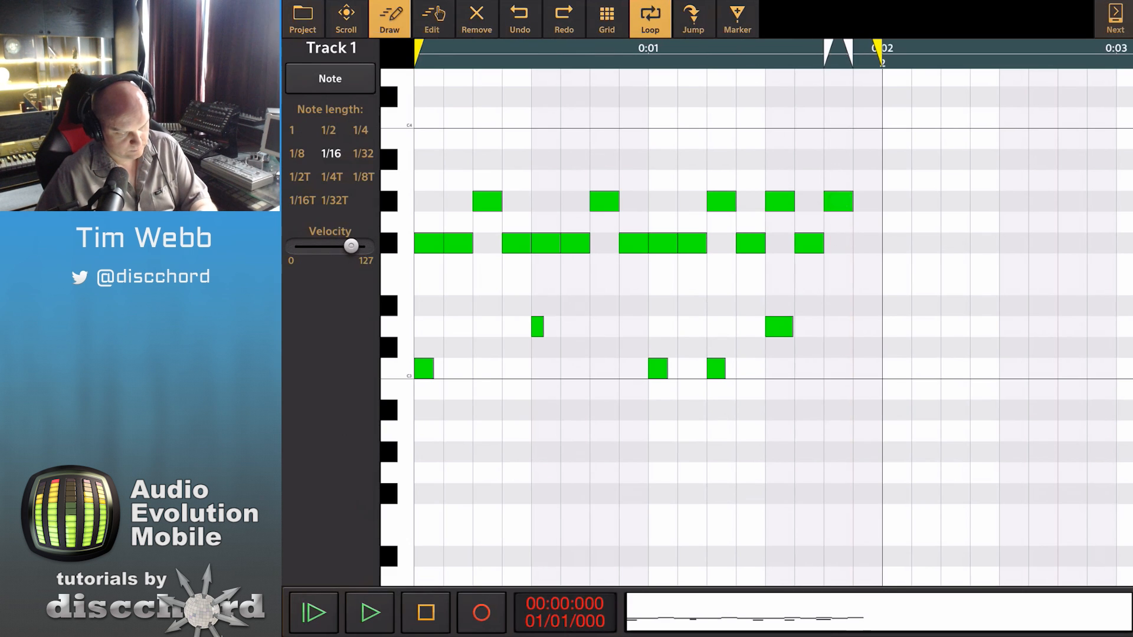
left_click(370, 611)
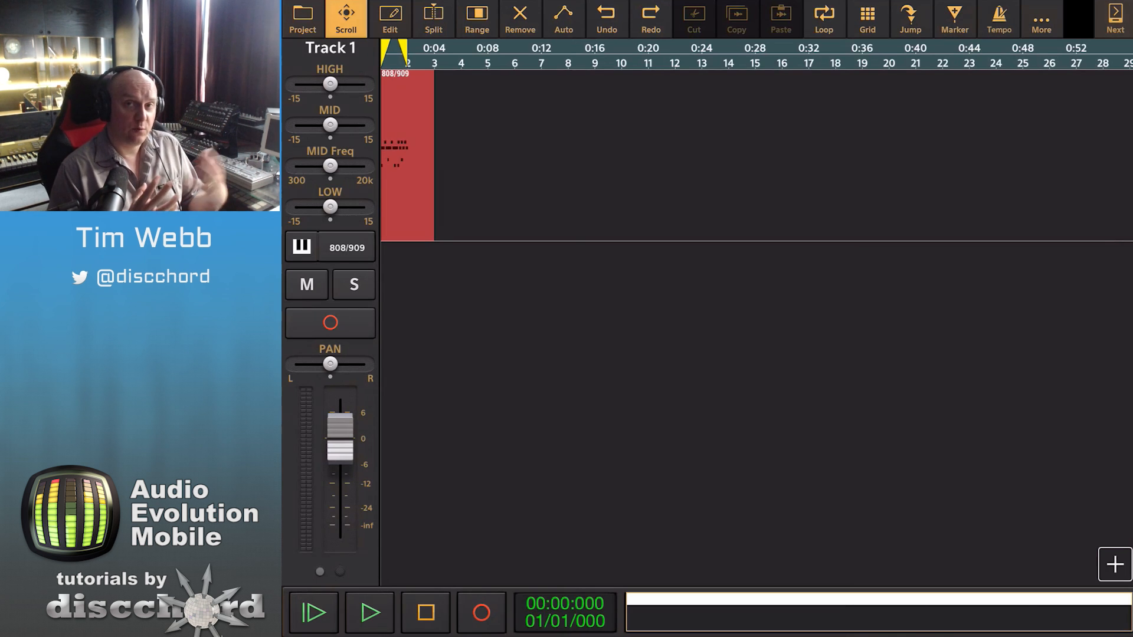
Change Track 1's instrument from the 808/909 kit to the Melodic Tom preset.
left_click(329, 247)
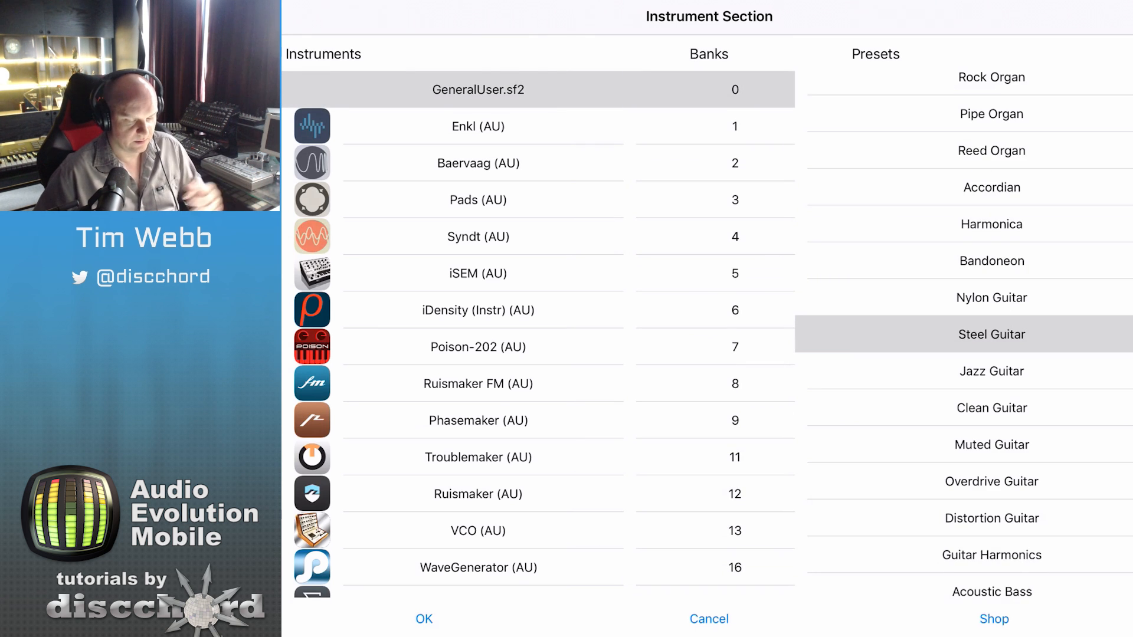
scroll("down", 3)
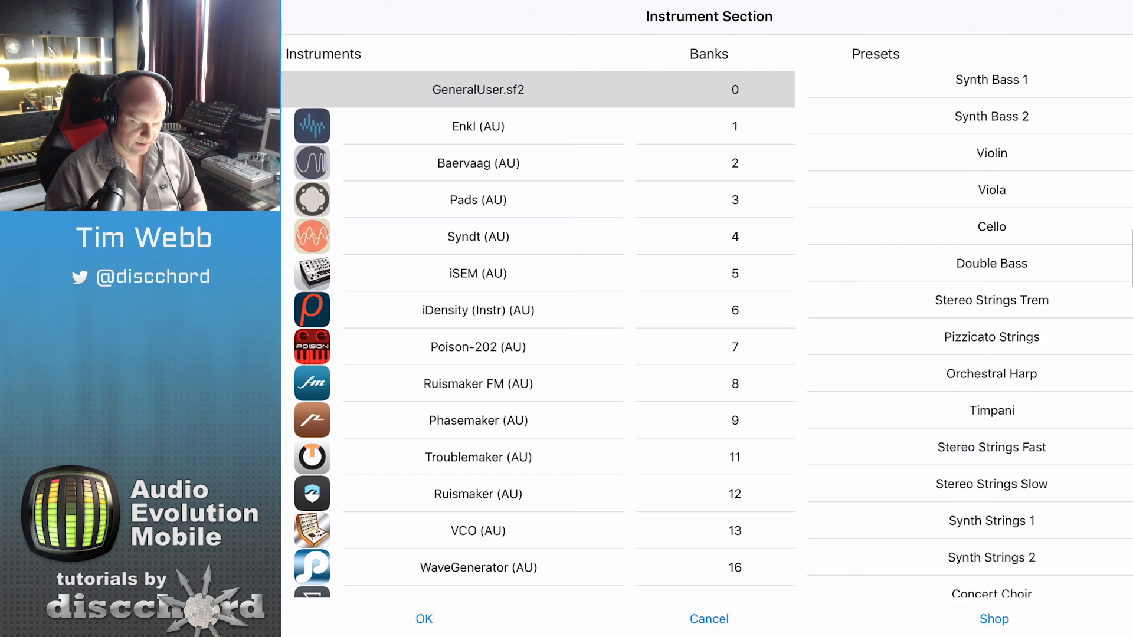
scroll("down", 3)
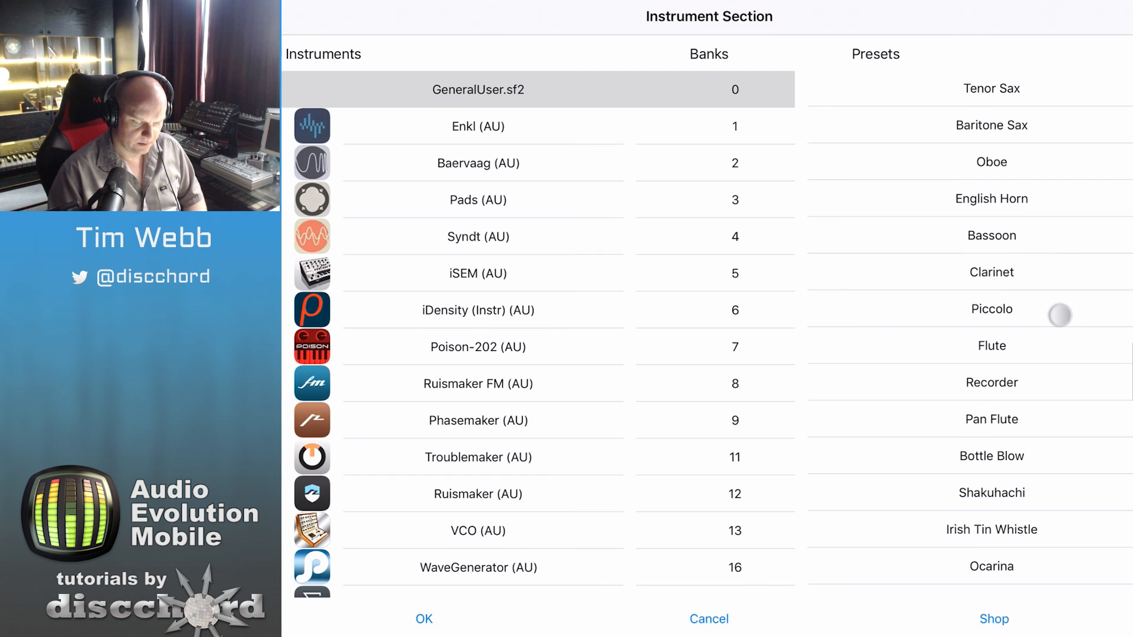
scroll("down", 3)
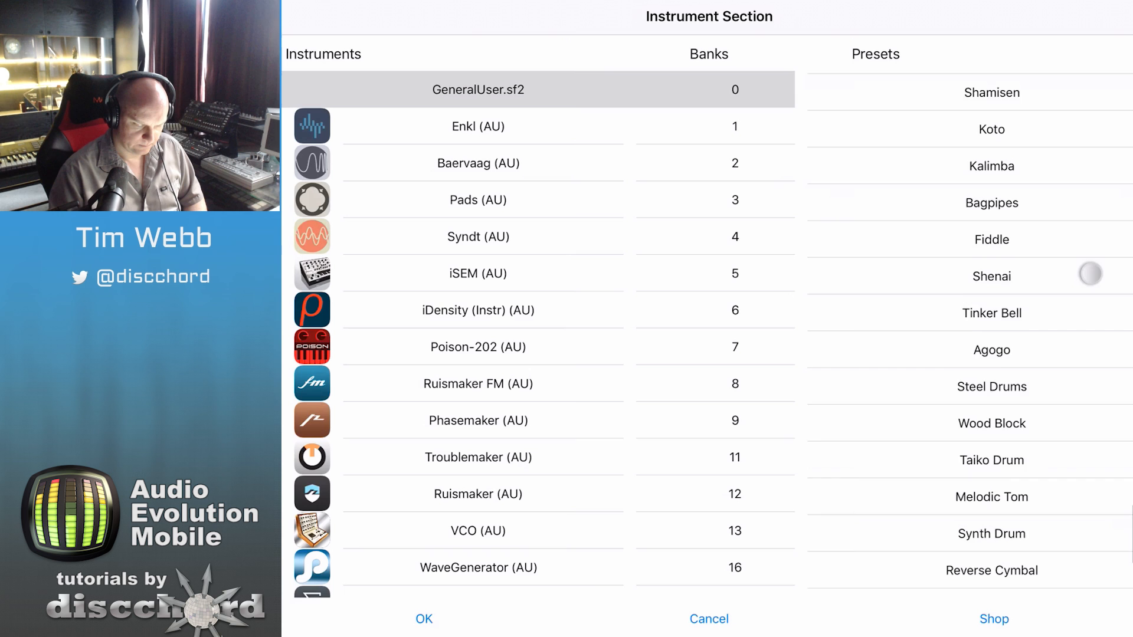
scroll("down", 3)
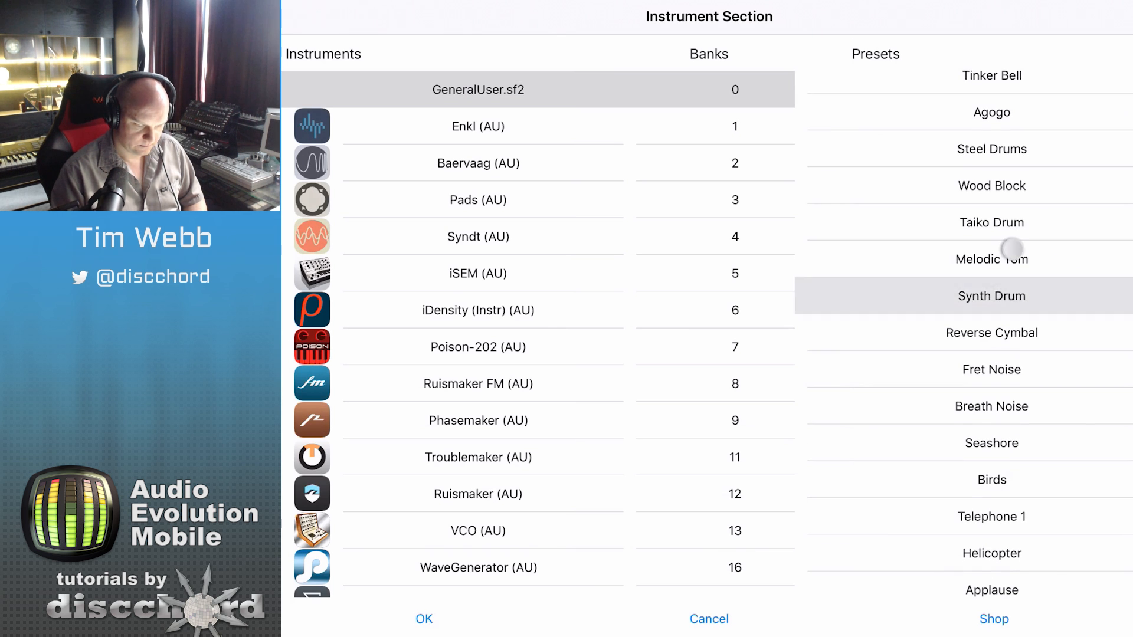
left_click(991, 259)
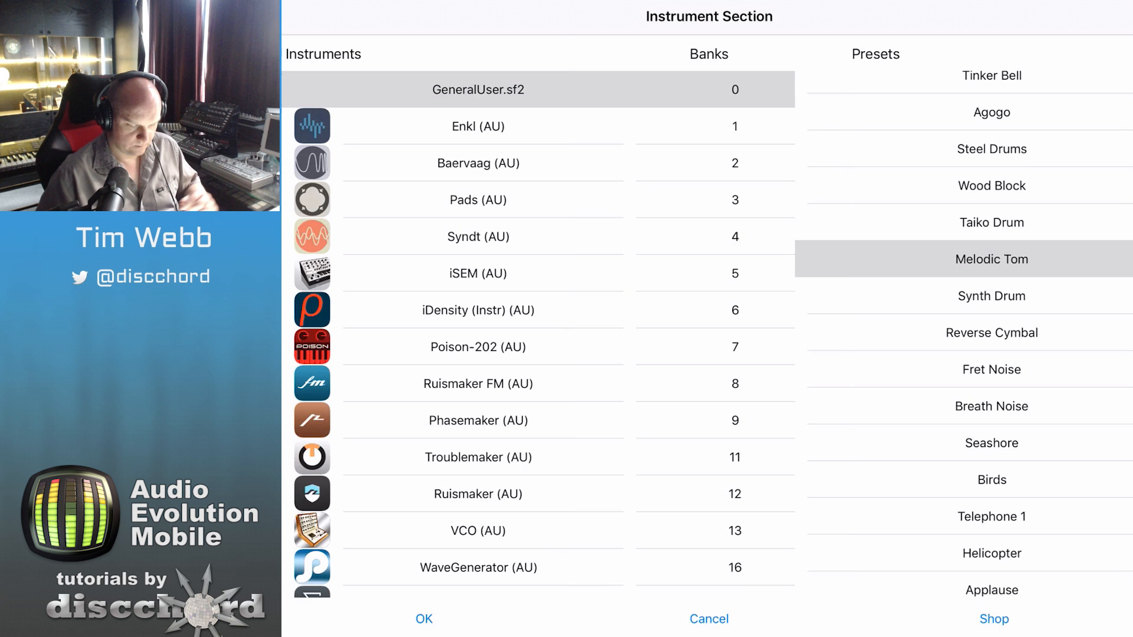
left_click(423, 619)
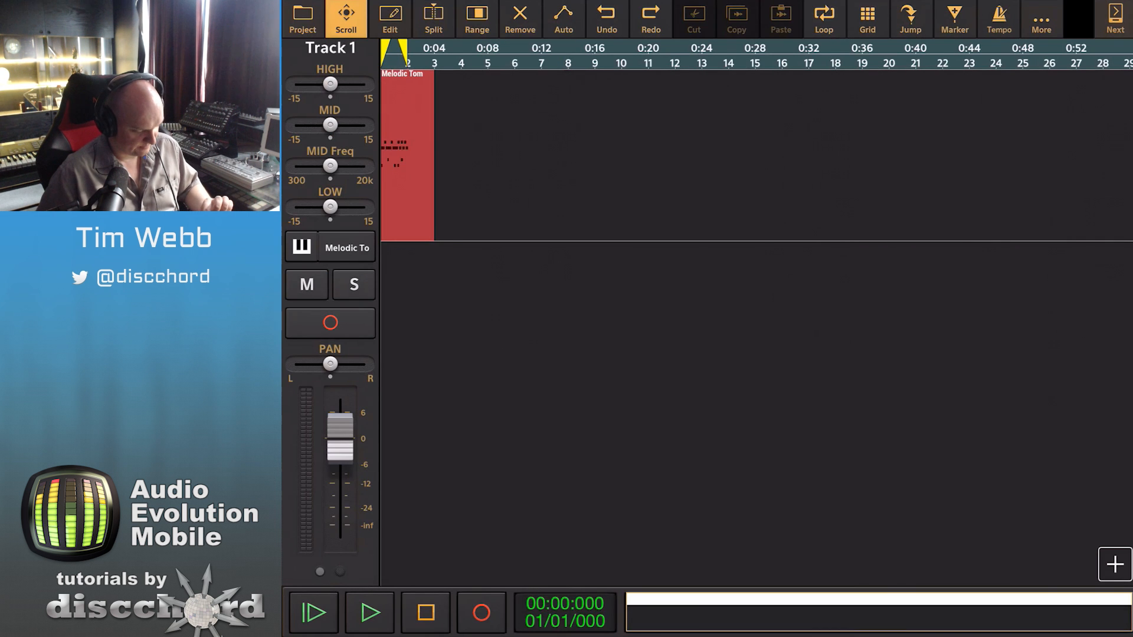
Play back the Melodic Tom pattern, stop, and reopen the Instrument Section for Track 1.
left_click(370, 611)
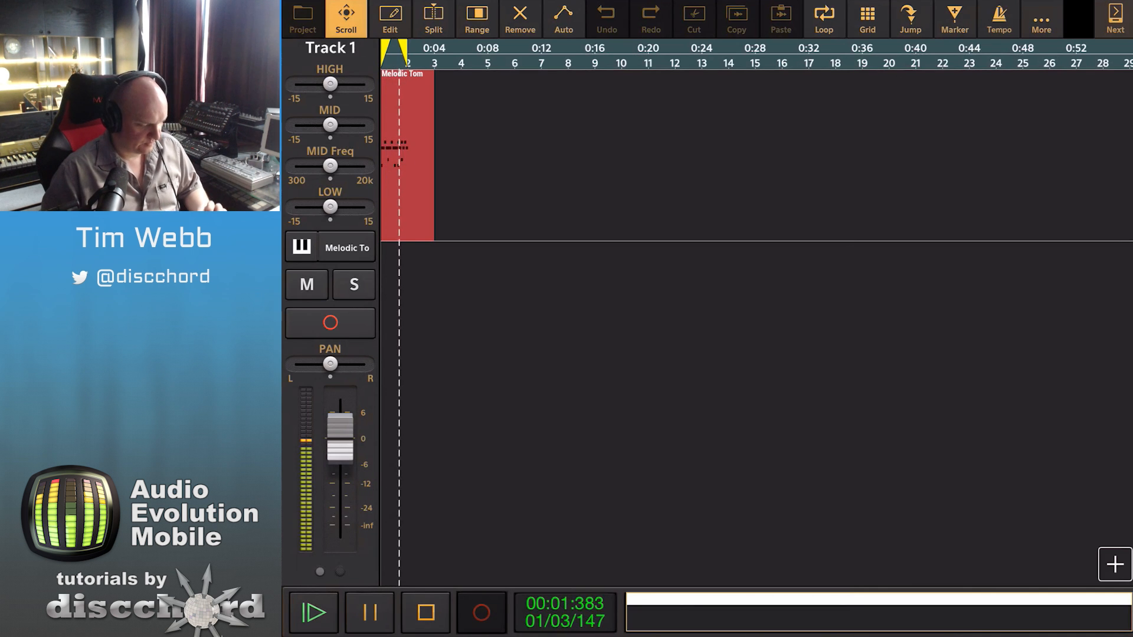
left_click(424, 612)
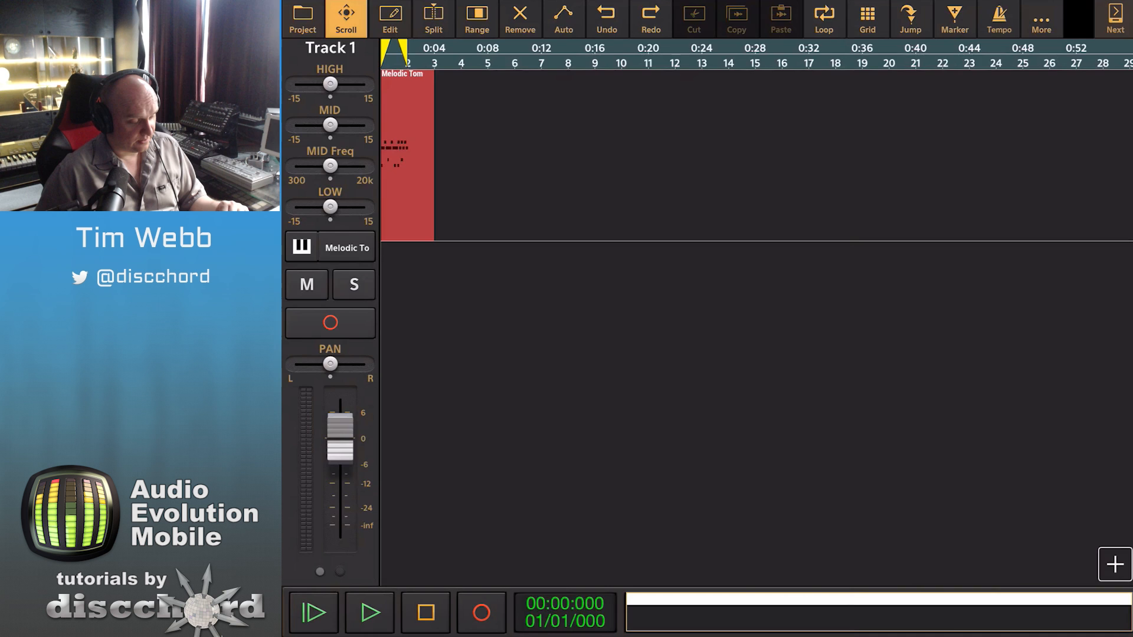
left_click(347, 246)
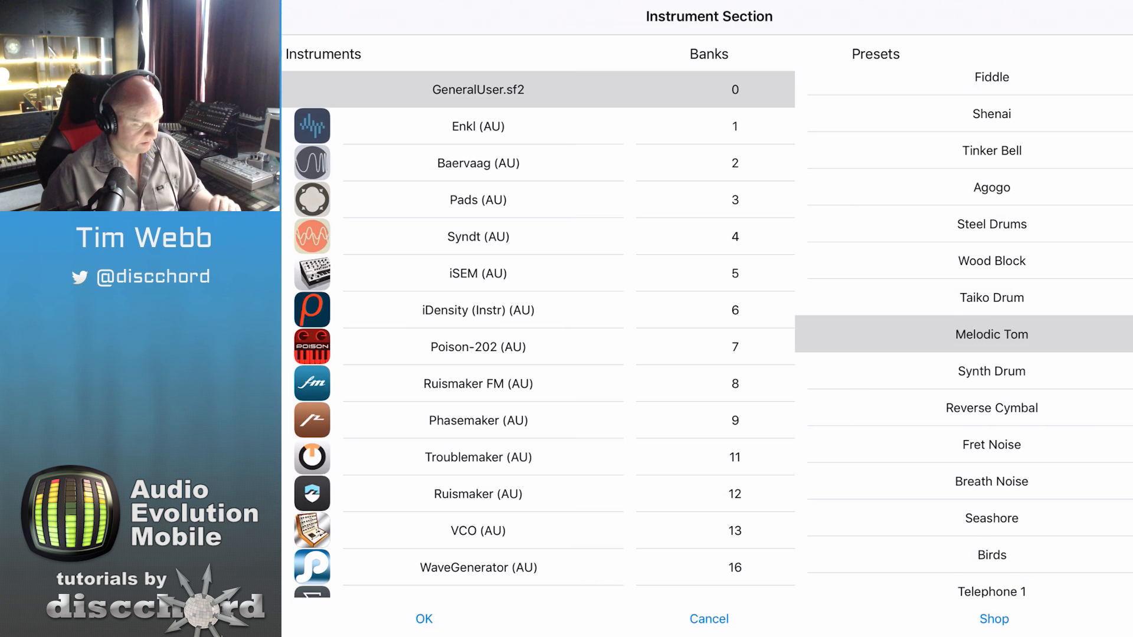
Assign the Poison-202 (AU) synth as Track 1's instrument.
left_click(477, 346)
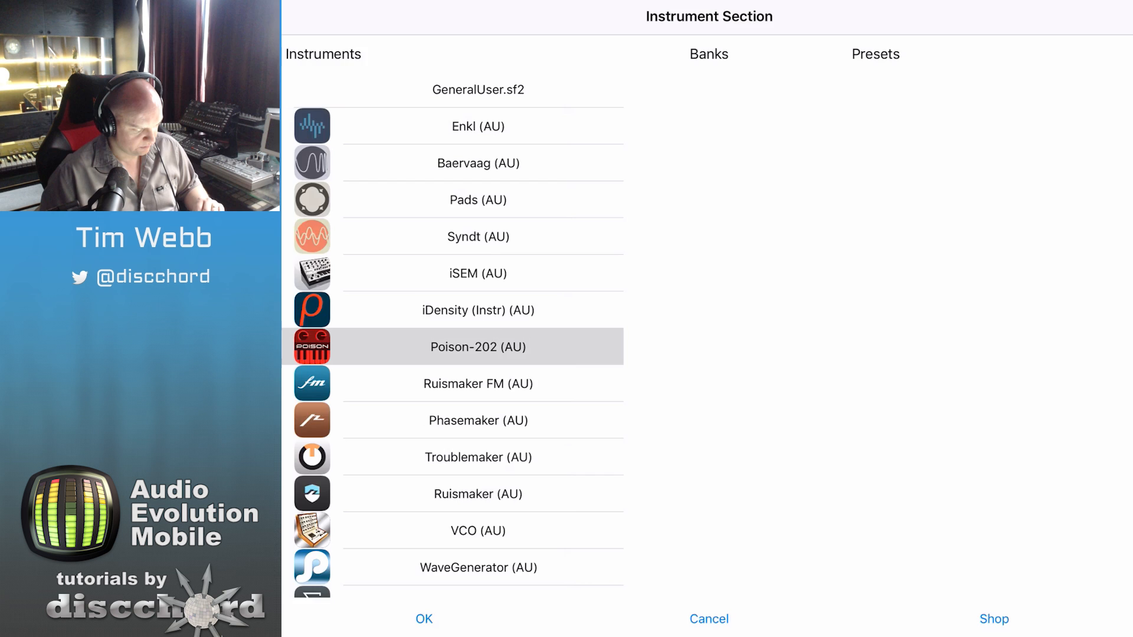
left_click(423, 620)
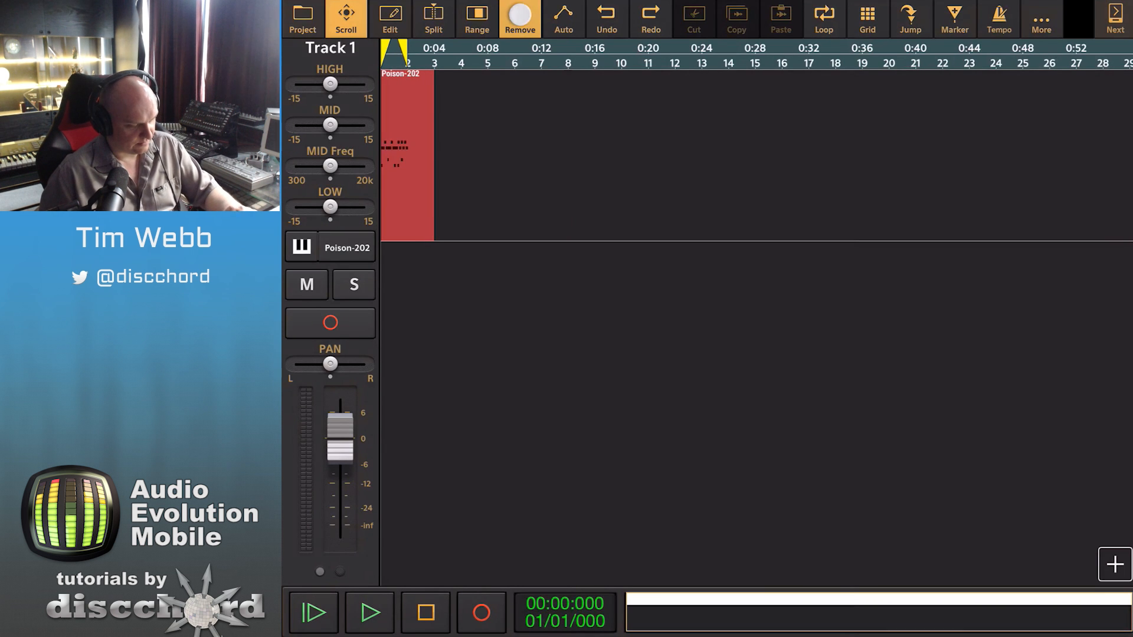
Delete the drum region from Track 1 and bring up the Poison-202 panel showing Analog Lead.
left_click(519, 19)
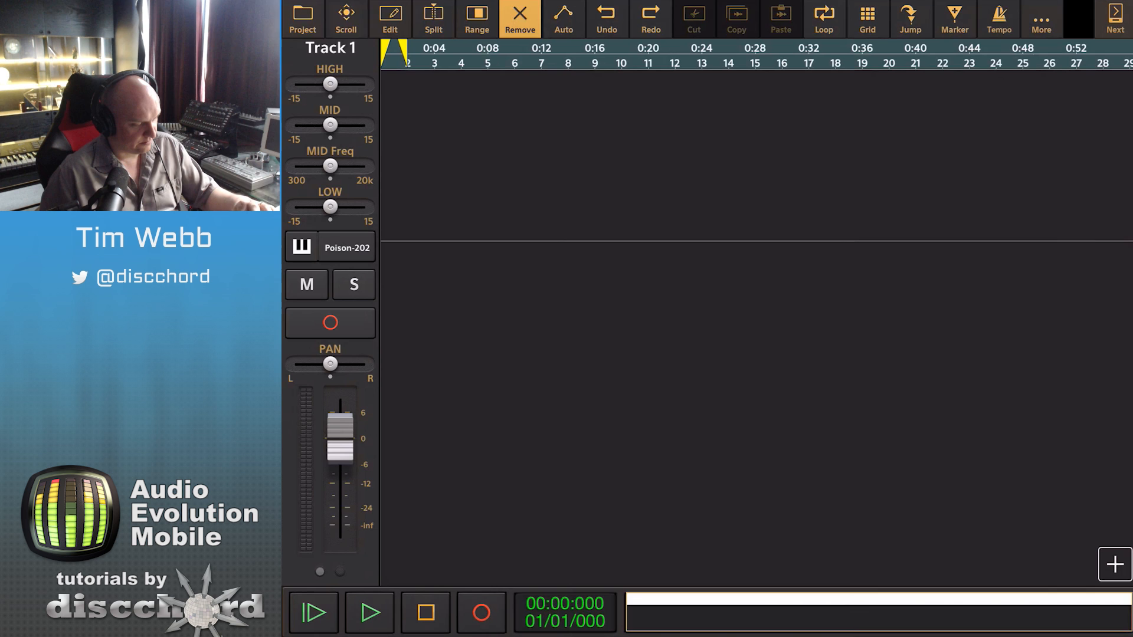
left_click(345, 17)
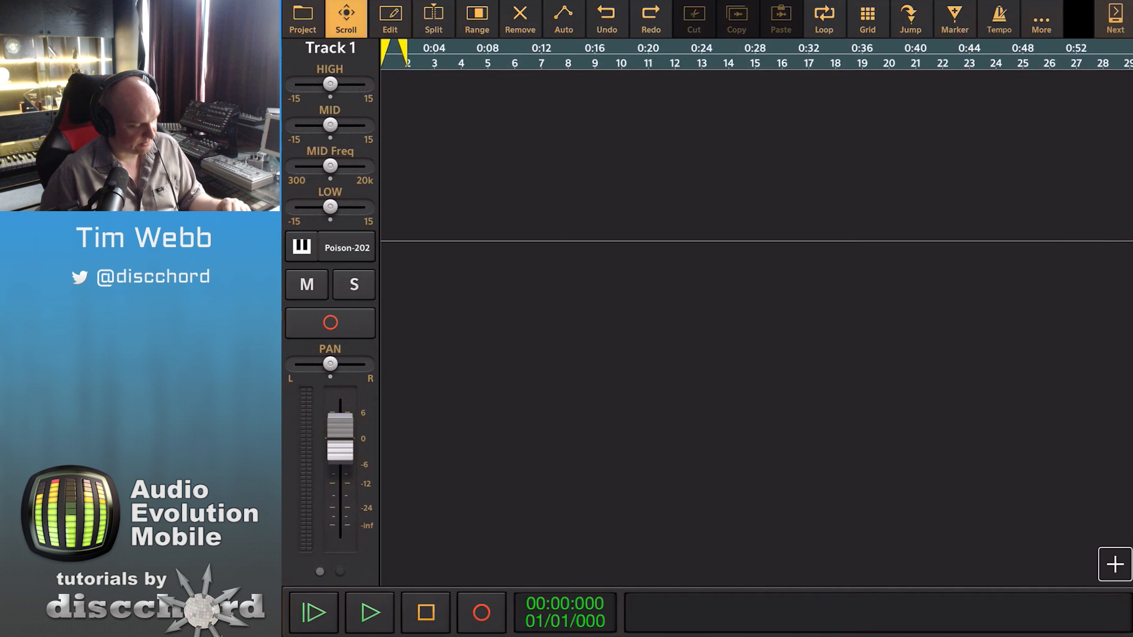
left_click(329, 248)
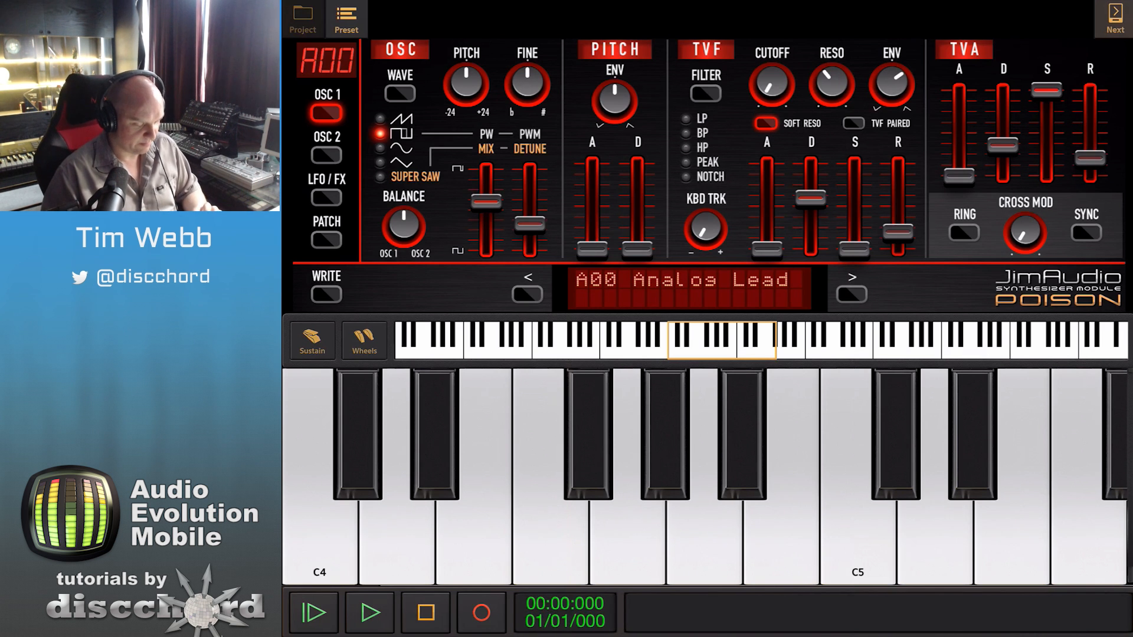
Load the A76 : Voodoo Lead preset on the Poison-202 synth.
left_click(683, 118)
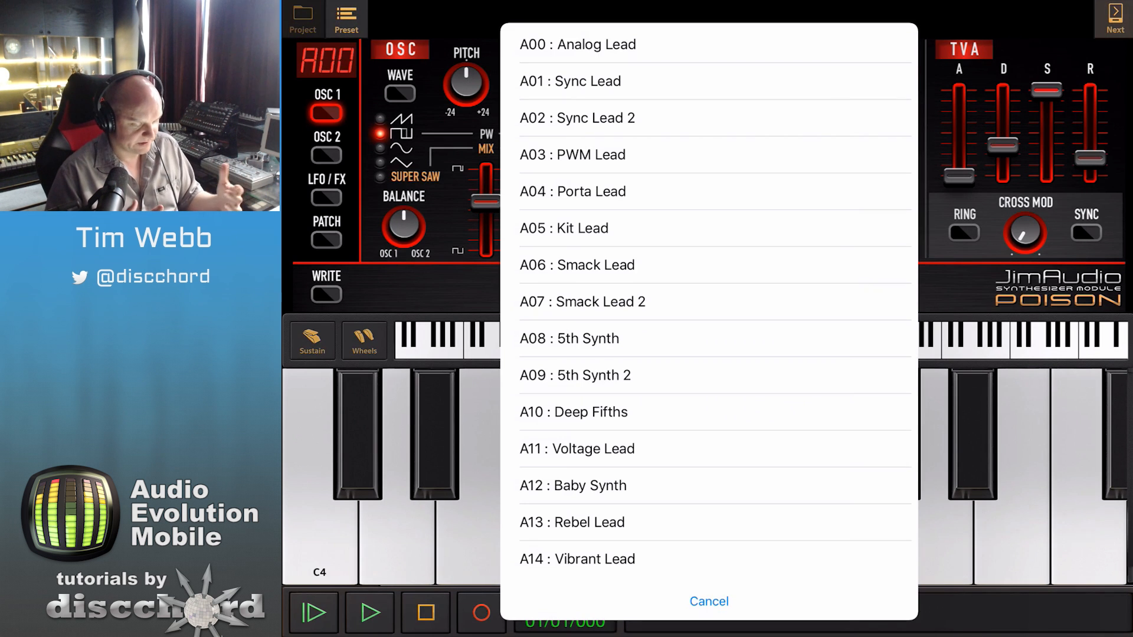
scroll("down", 3)
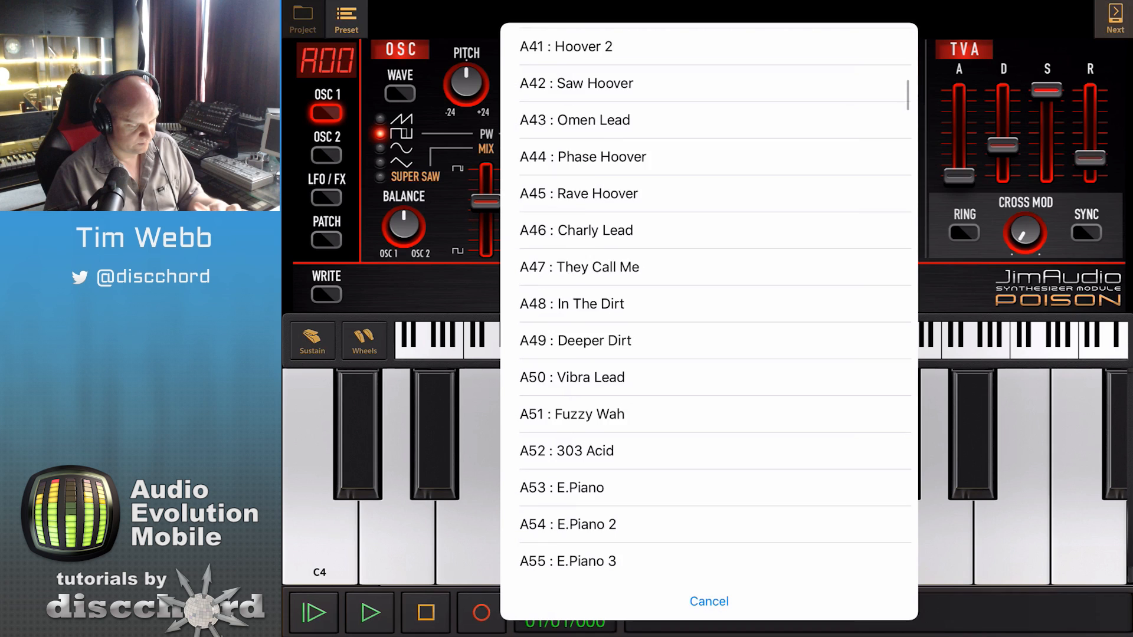
scroll("down", 3)
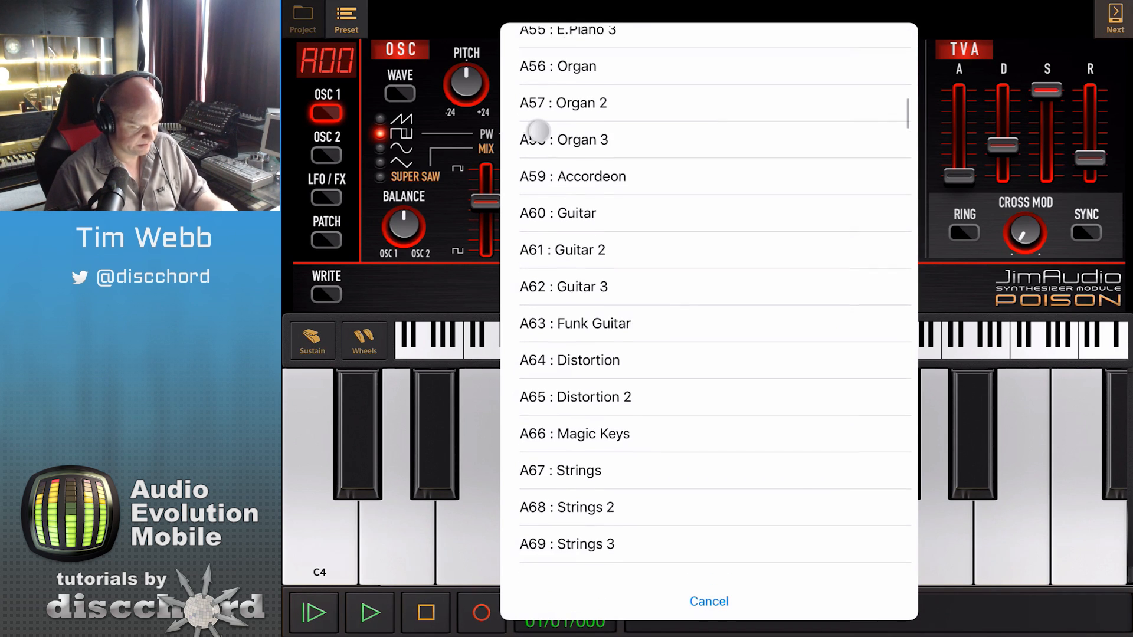
scroll("down", 3)
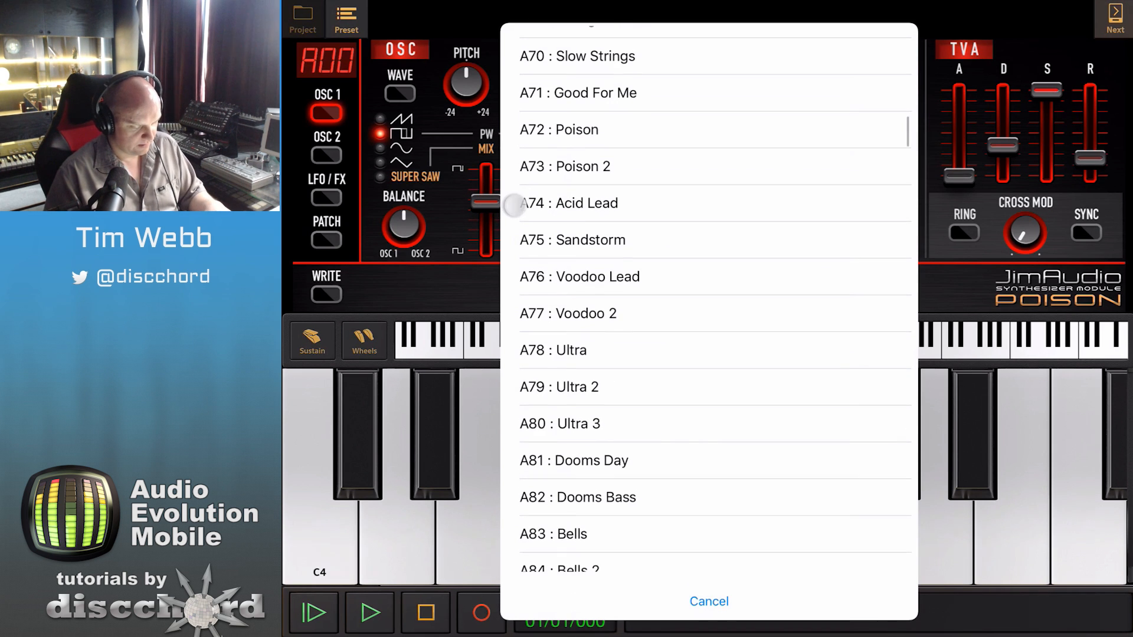
left_click(578, 276)
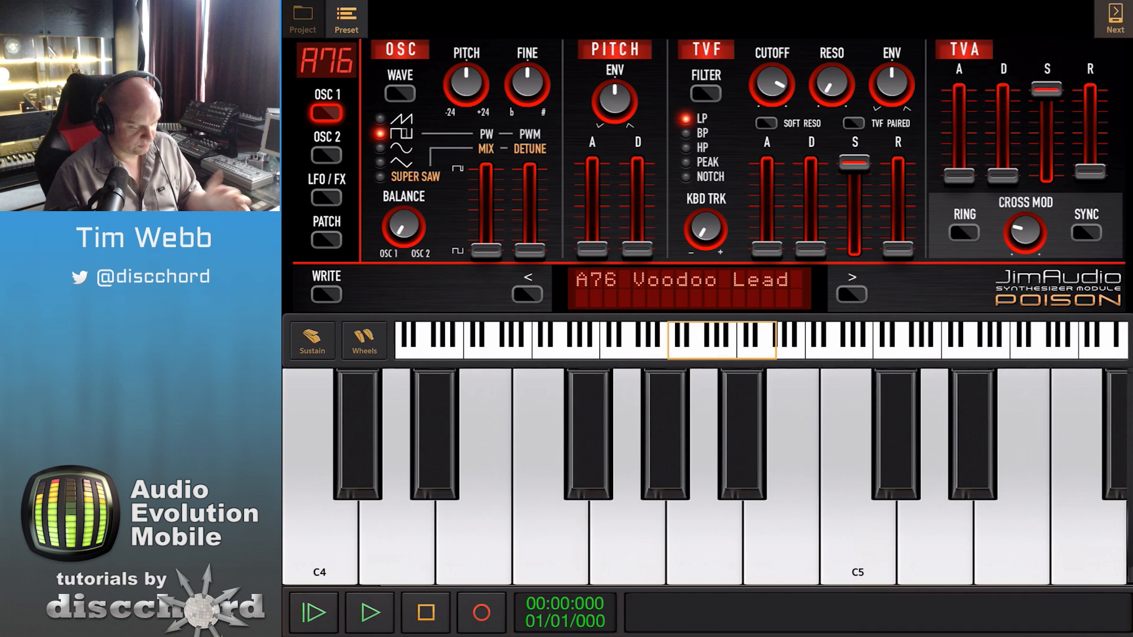